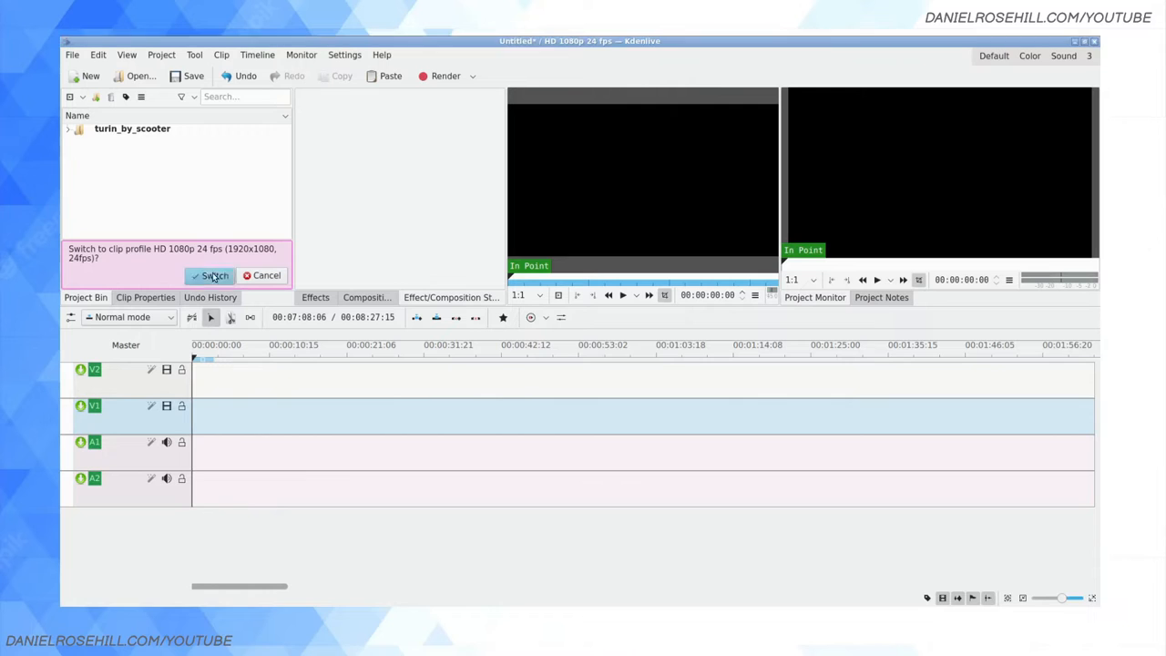
Step: Switch the project to the clips' HD 1080p 24 fps profile and preview NORM0027.MP4 in the clip monitor
left_click(210, 275)
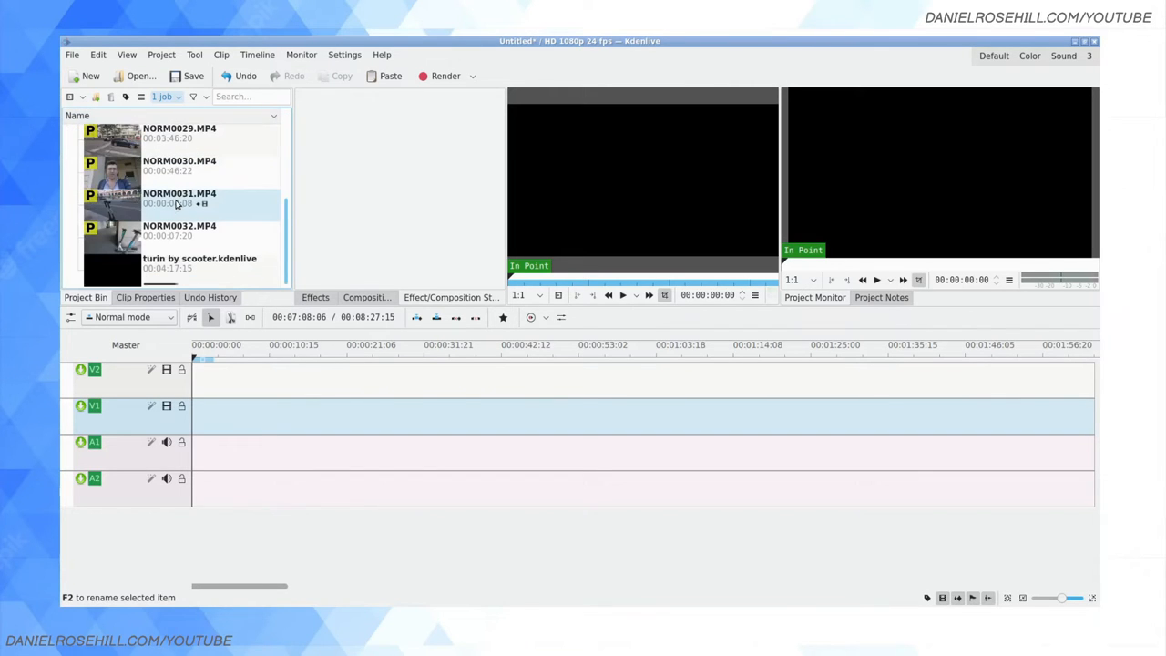
scroll("up", 3)
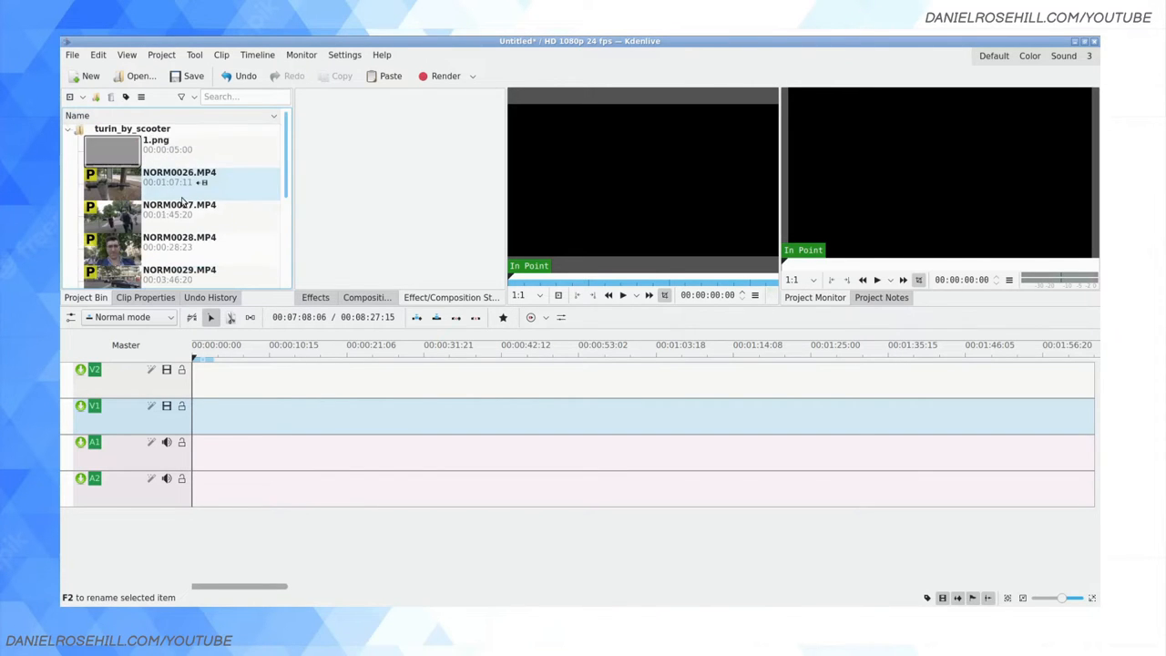
left_click(179, 209)
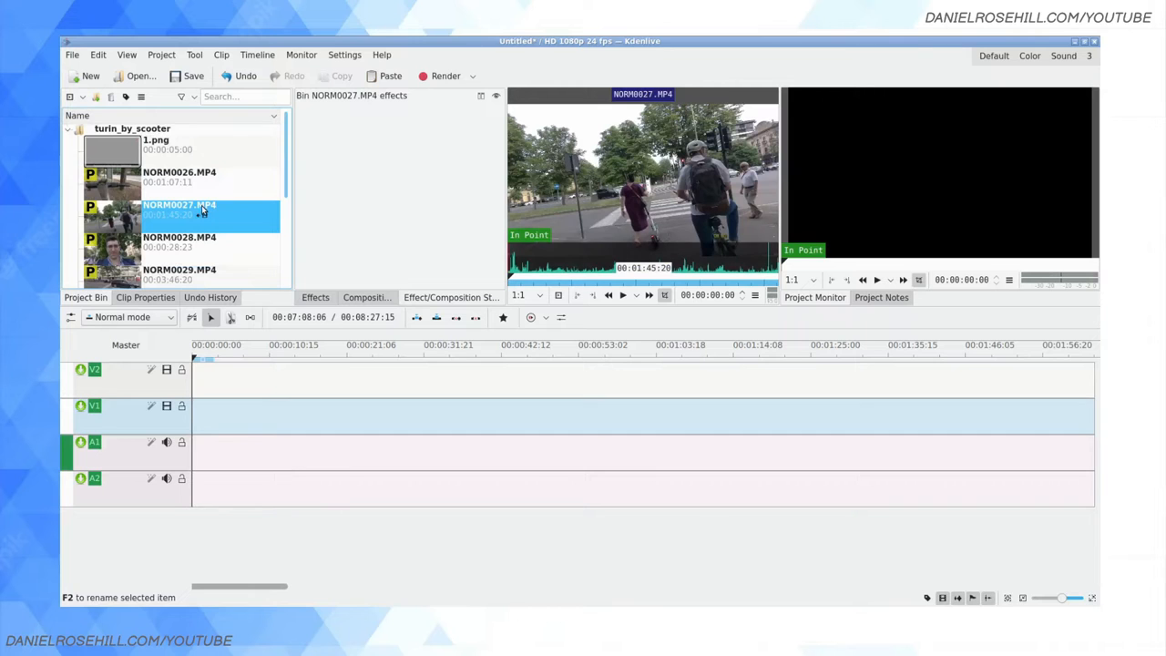
Step: Drag NORM0027.MP4 onto tracks V1/A1 at the timeline start, then reselect it in the bin
left_click_drag(180, 214, 547, 414)
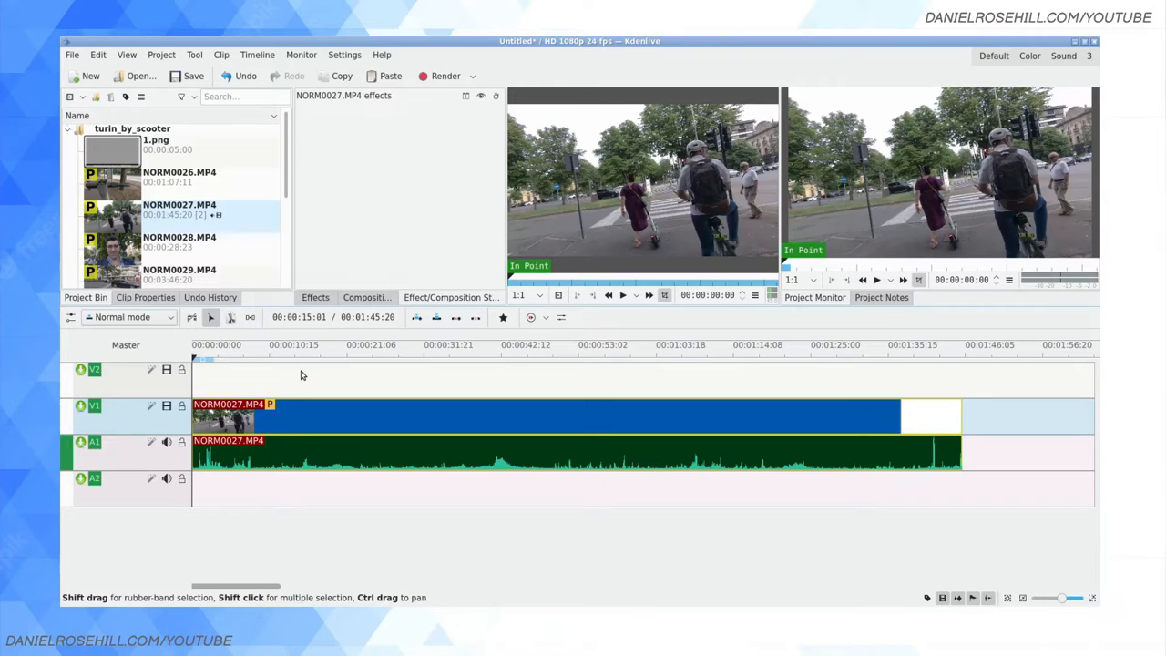
left_click(179, 209)
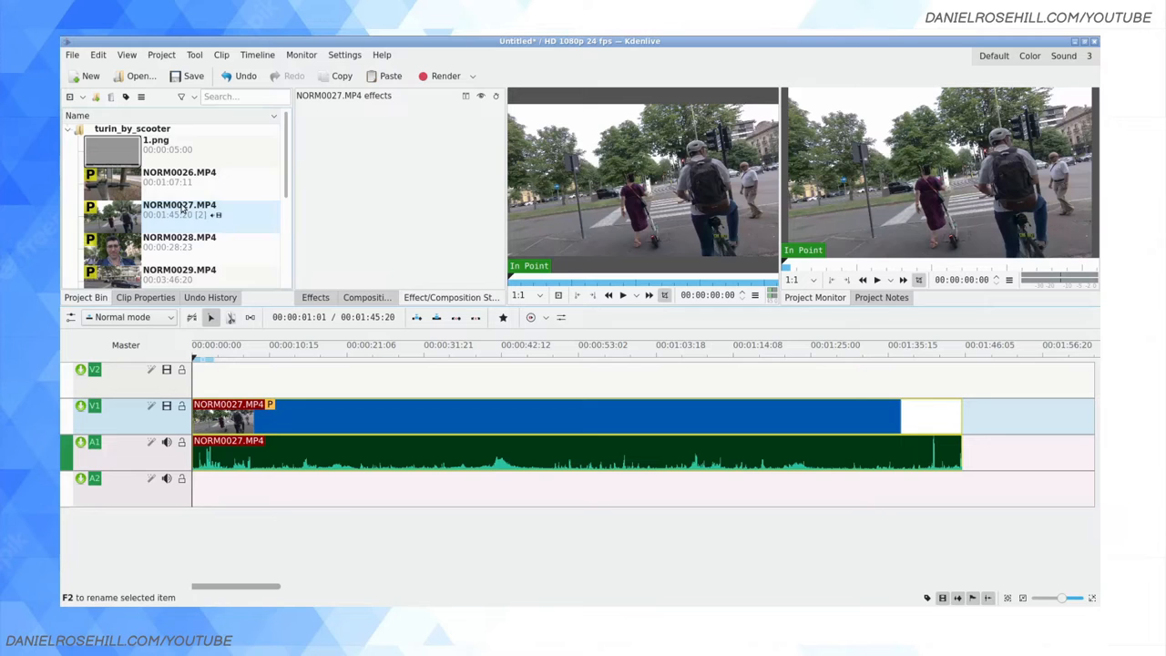
mouse_move(180, 210)
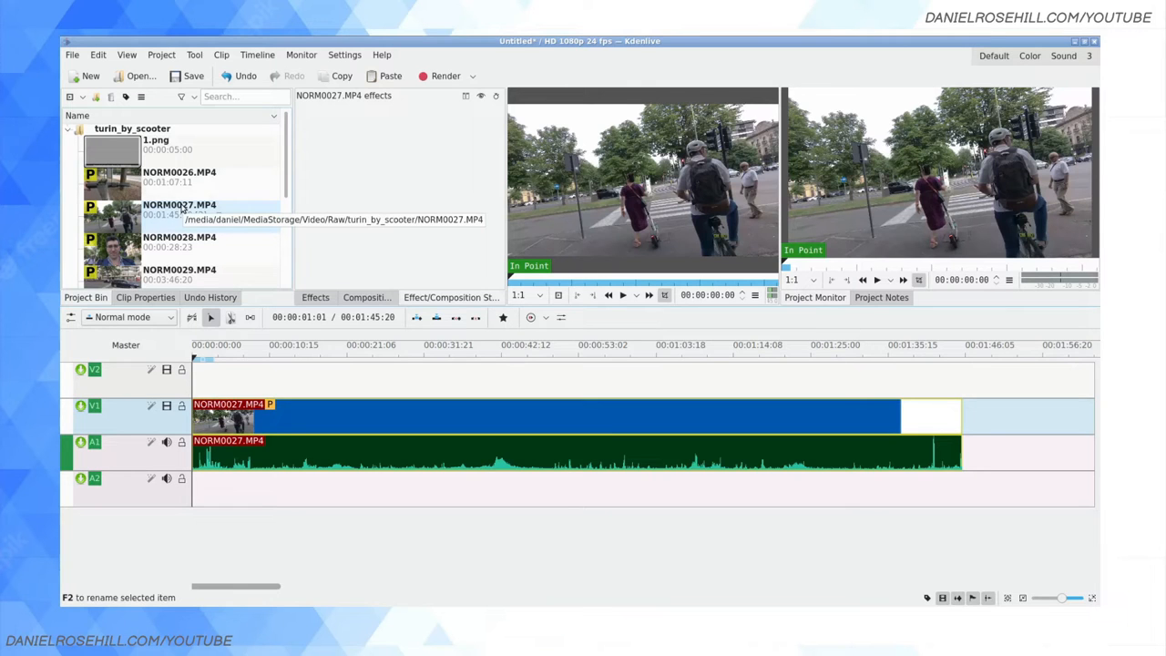
Step: Toggle Proxy Clip off for NORM0027.MP4 and move the playhead to about 38 seconds
right_click(180, 209)
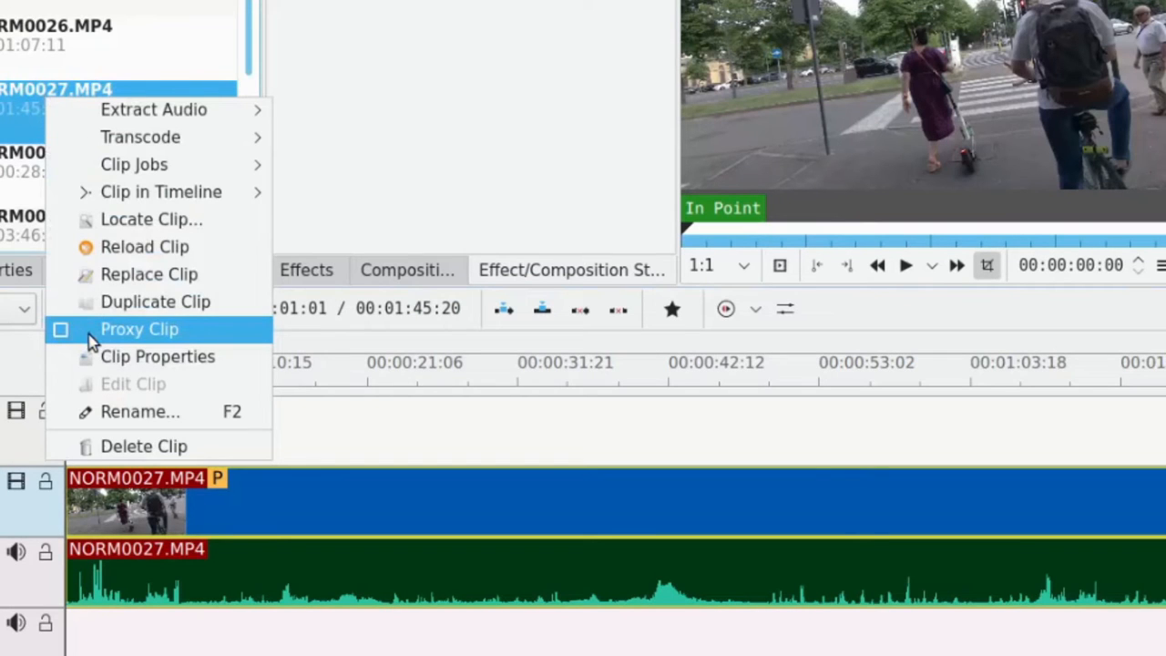
mouse_move(121, 331)
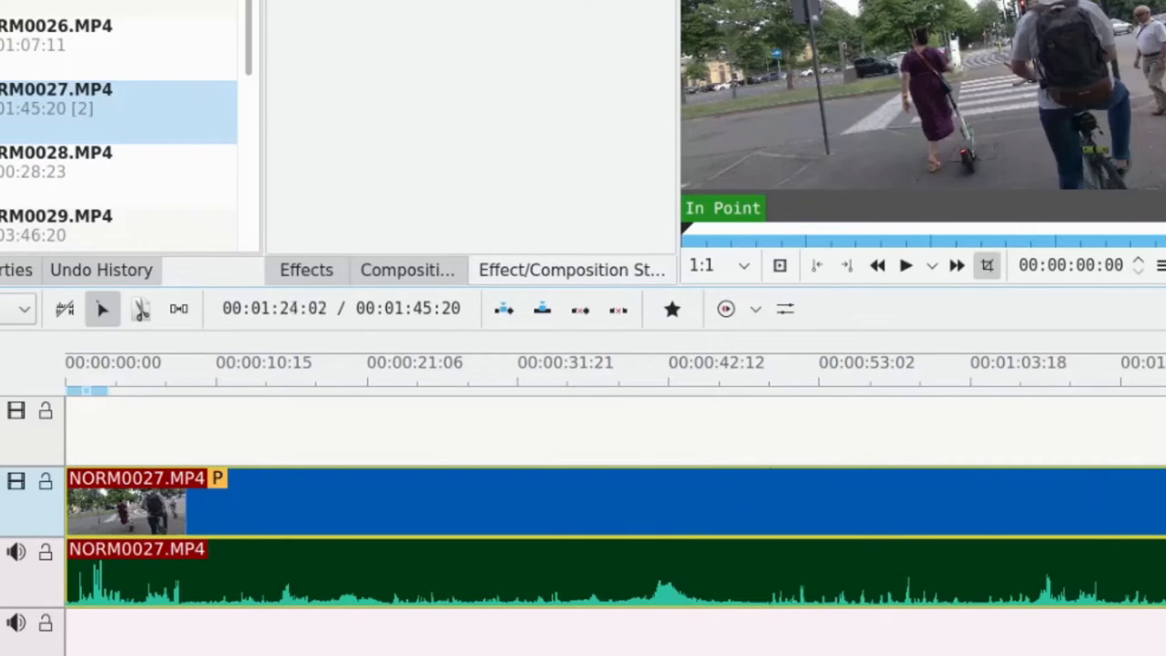
left_click(624, 387)
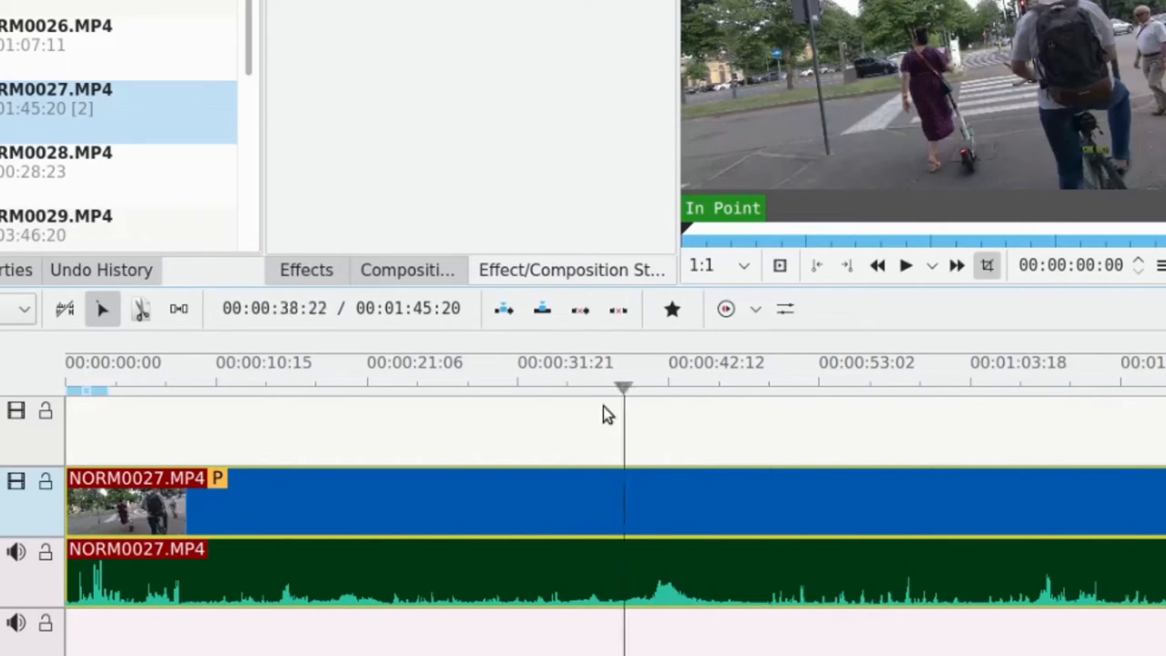
right_click(56, 89)
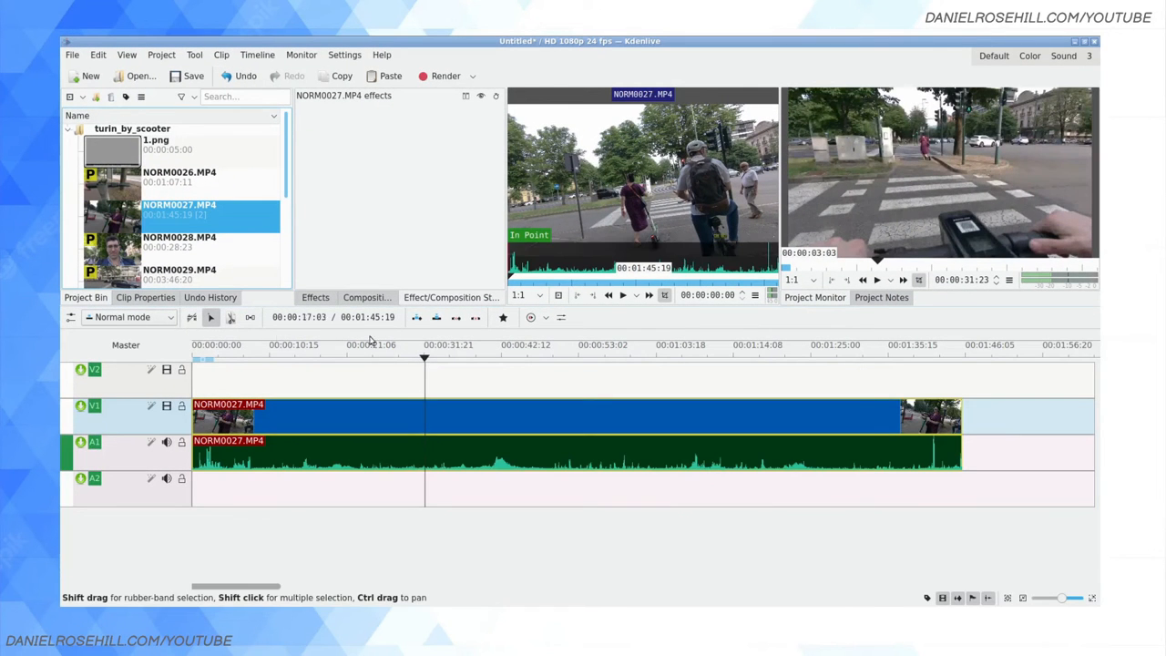
Step: Scrub the ride at about 38, 52, 30, 18 and 32 seconds, ending on the 36-second crossing
left_click(472, 344)
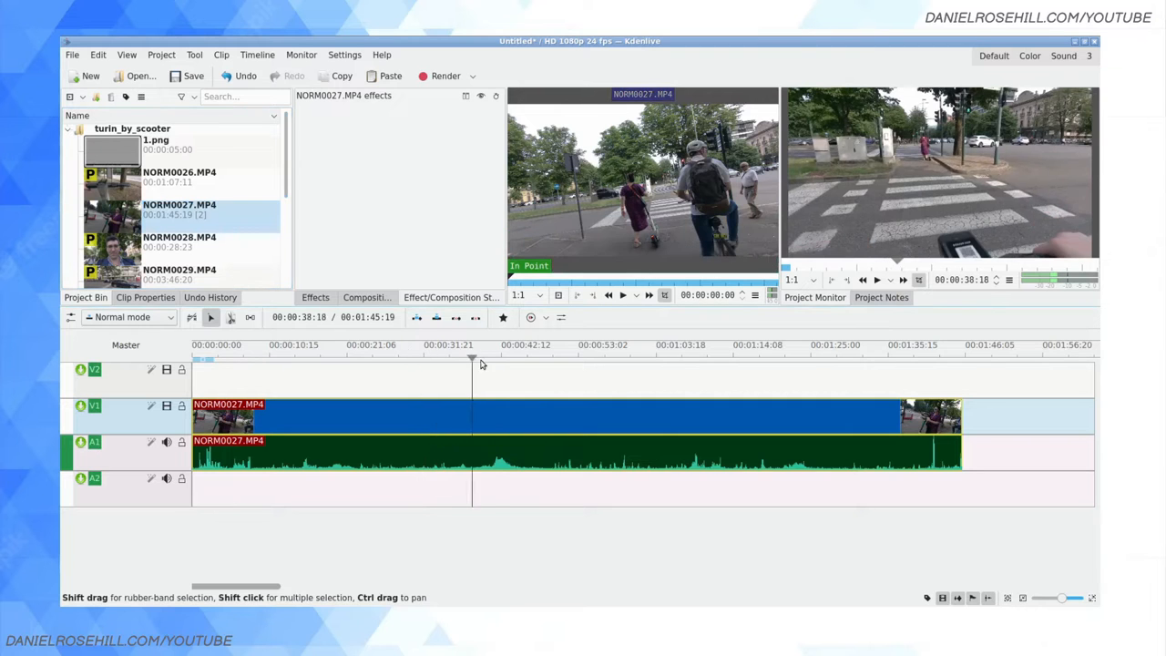
left_click(556, 345)
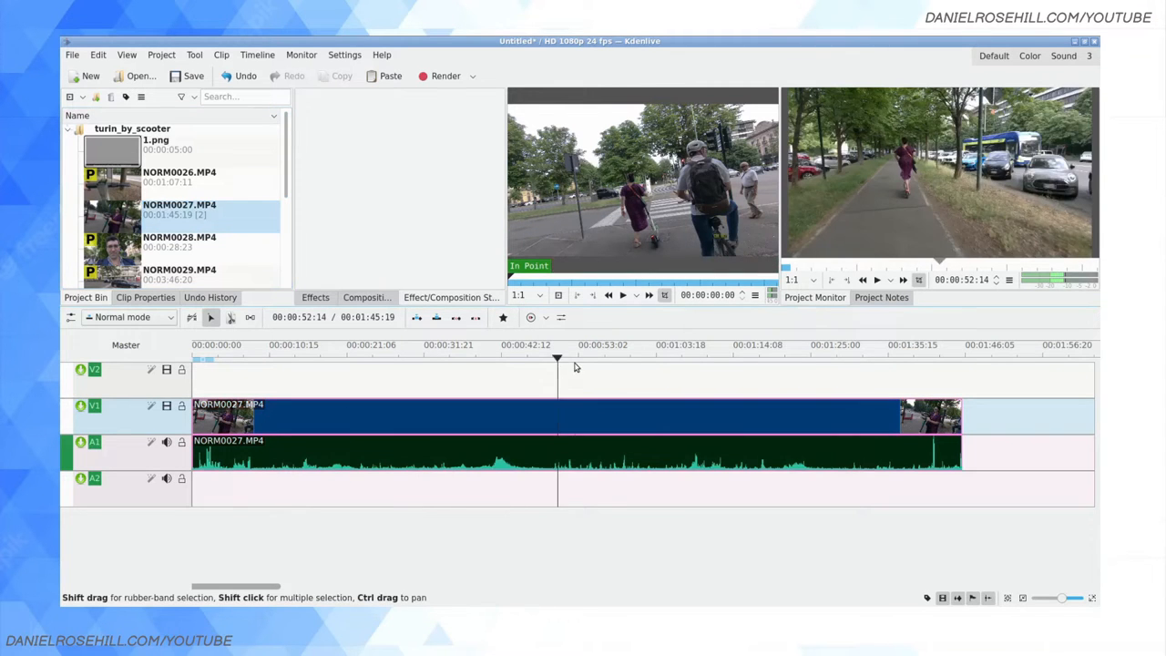
left_click(416, 357)
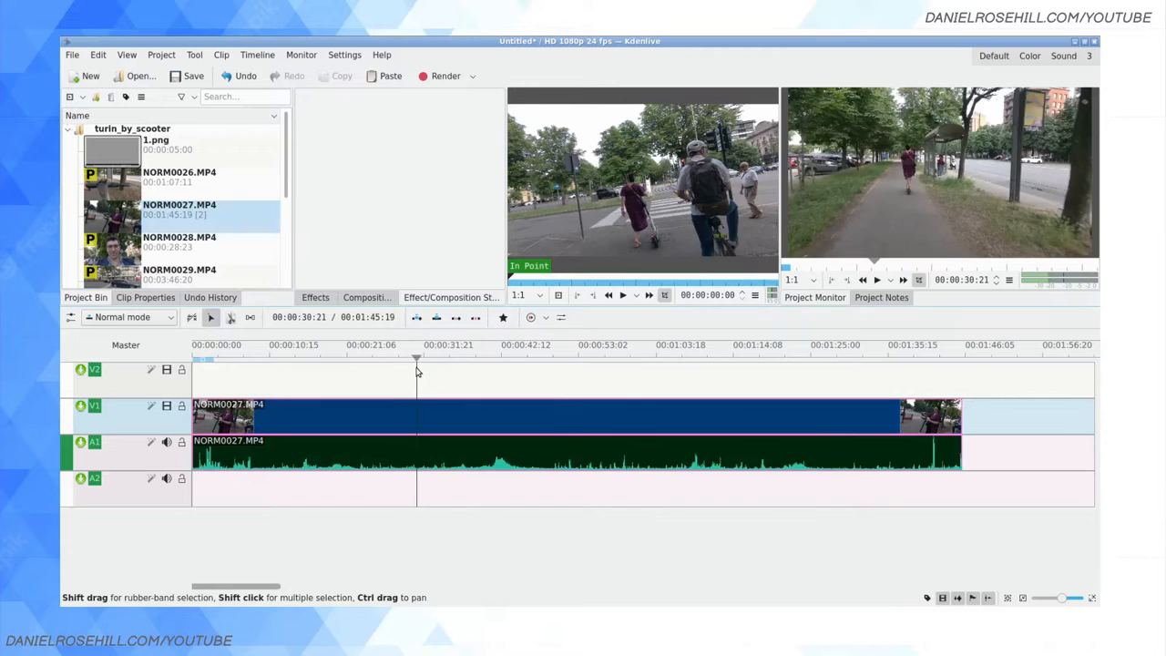
left_click(323, 369)
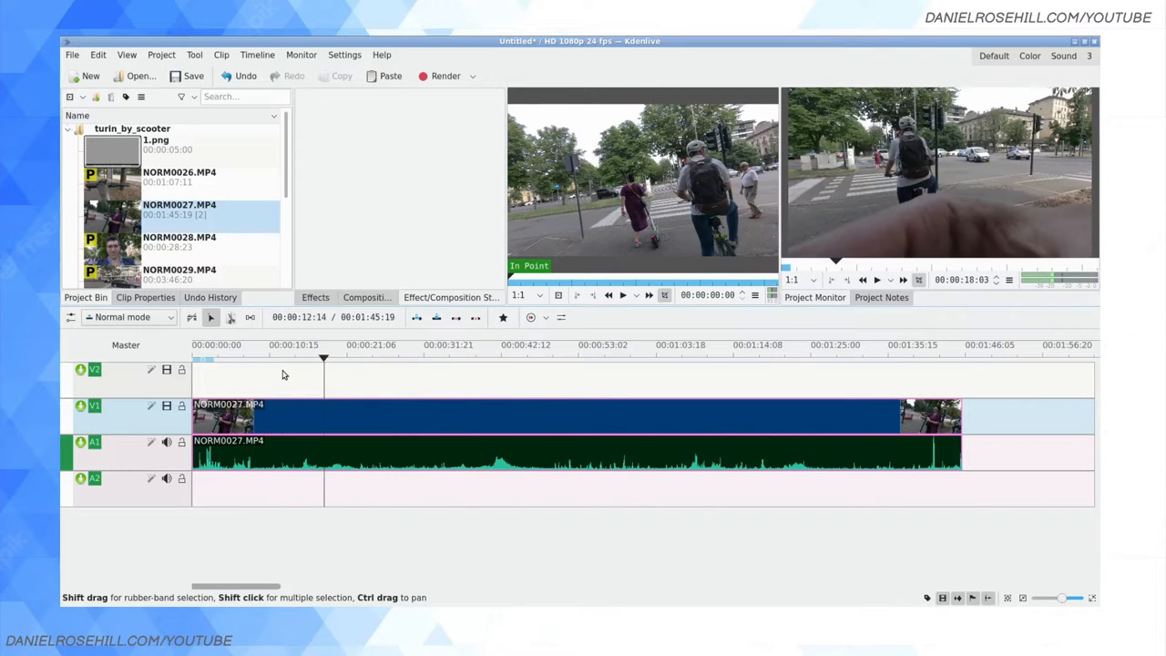
left_click(414, 357)
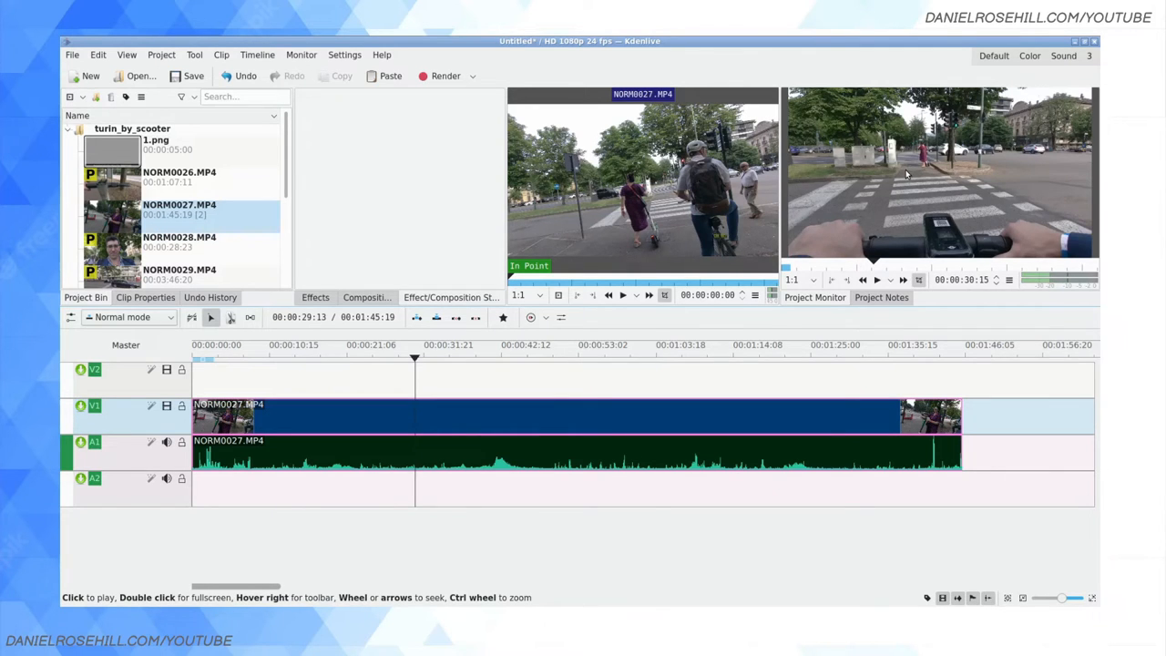
left_click(876, 279)
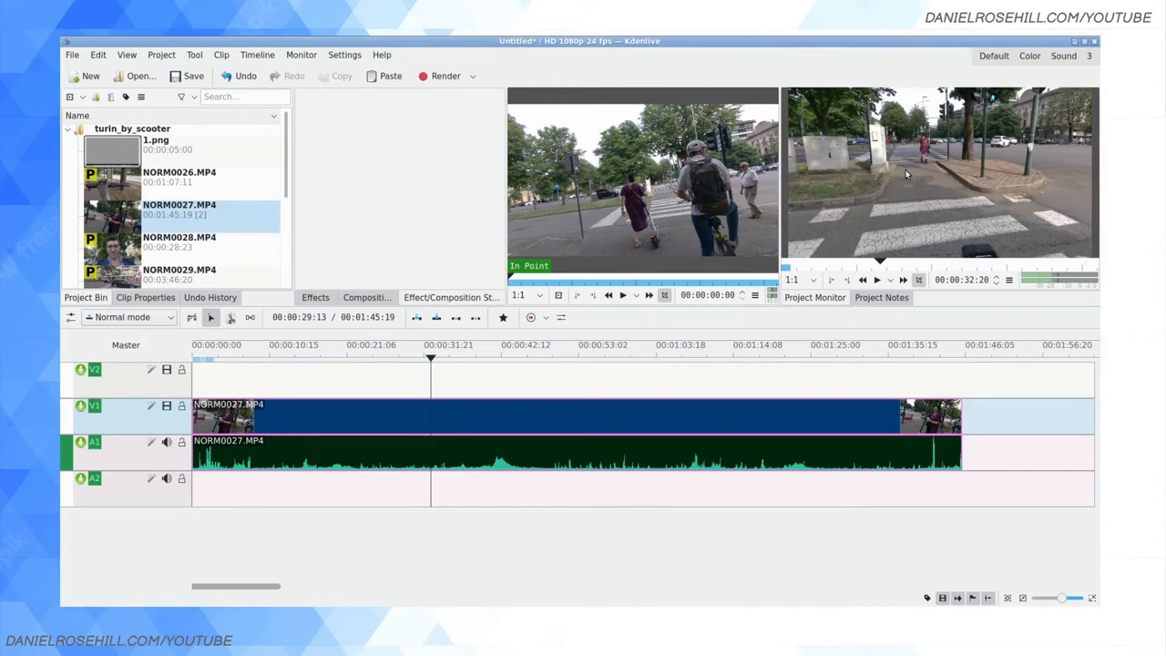
mouse_move(906, 174)
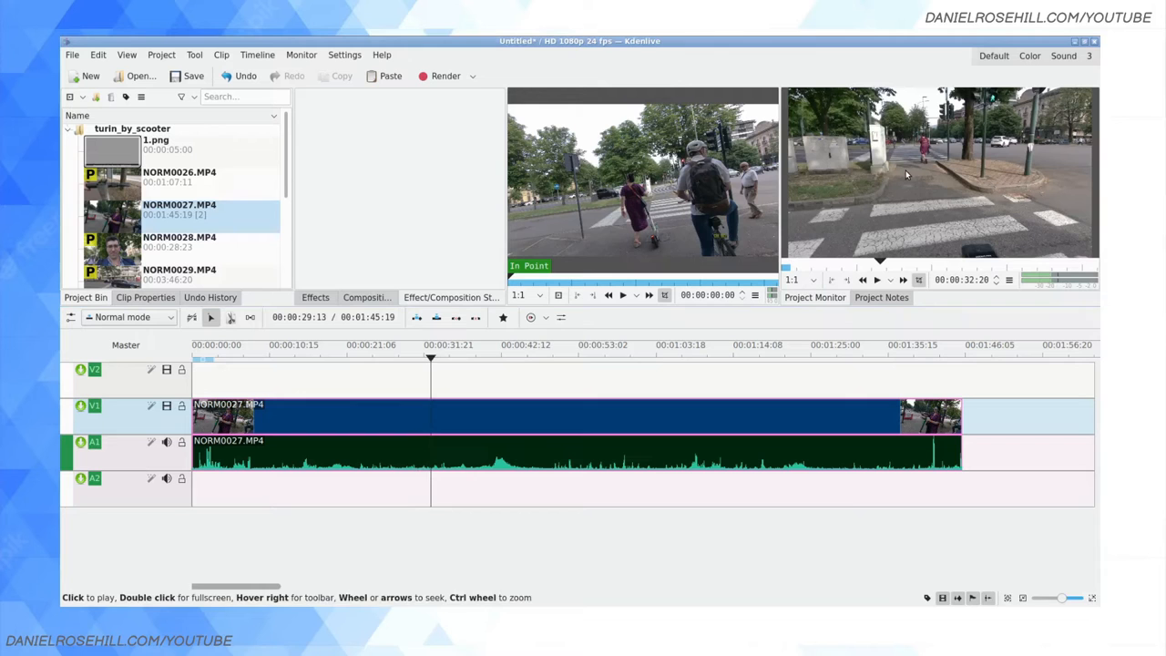
left_click(453, 357)
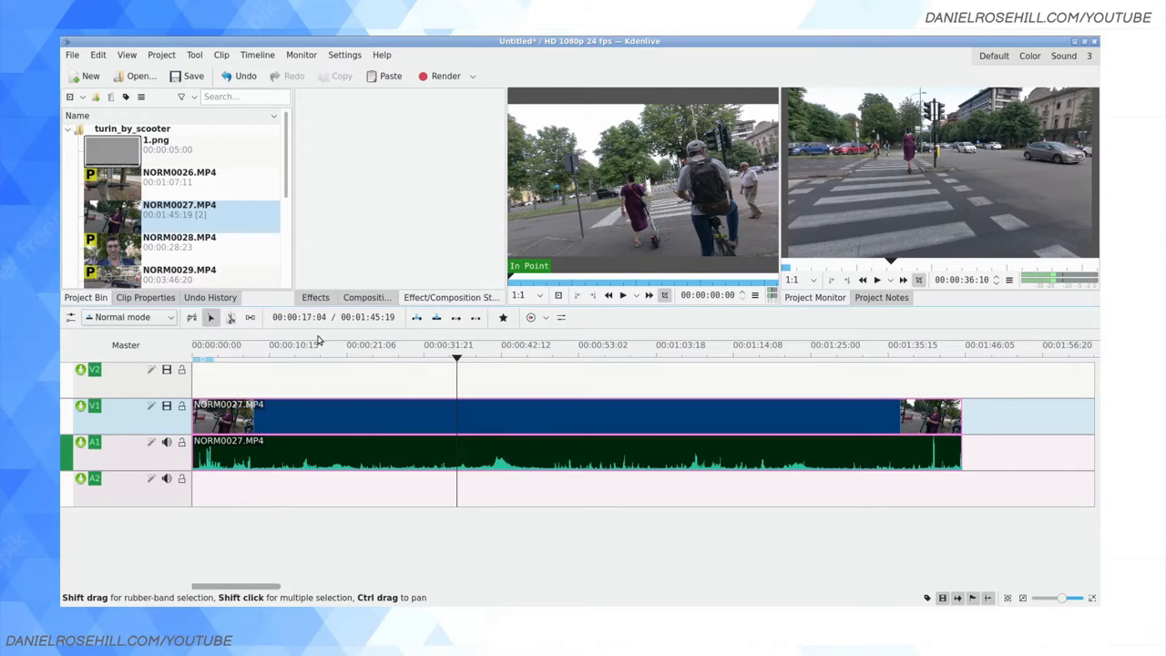
Step: Scrub through 1:36, 1:41, 1:35 and 1:25, landing on frame 00:01:24:19
left_click(894, 356)
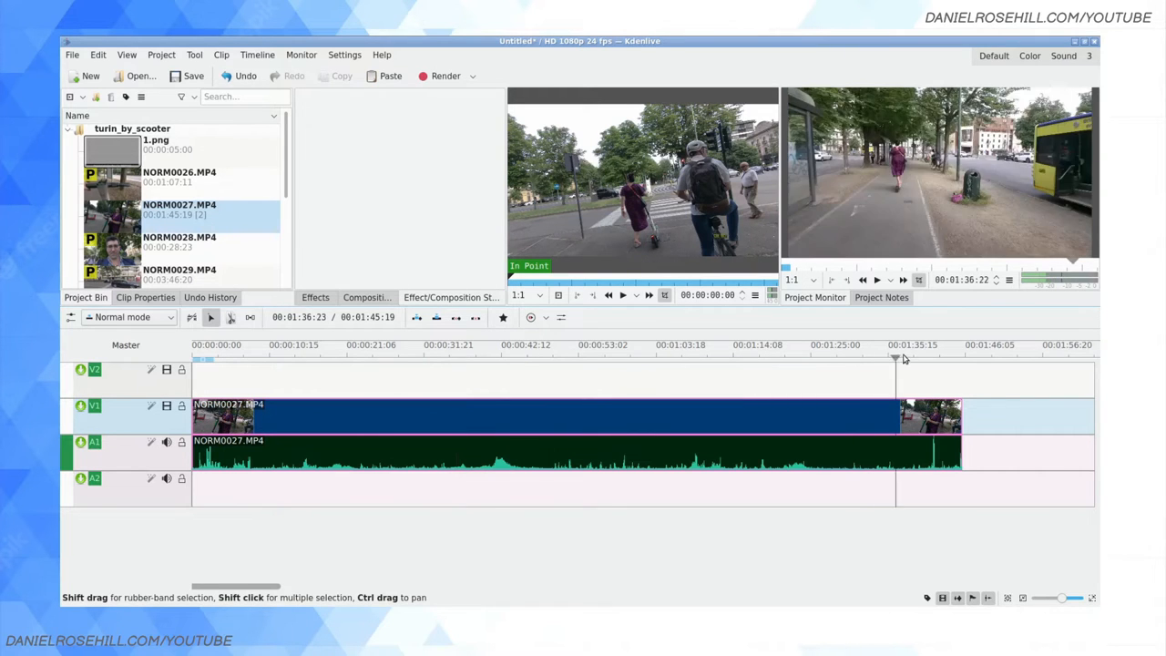
left_click(931, 357)
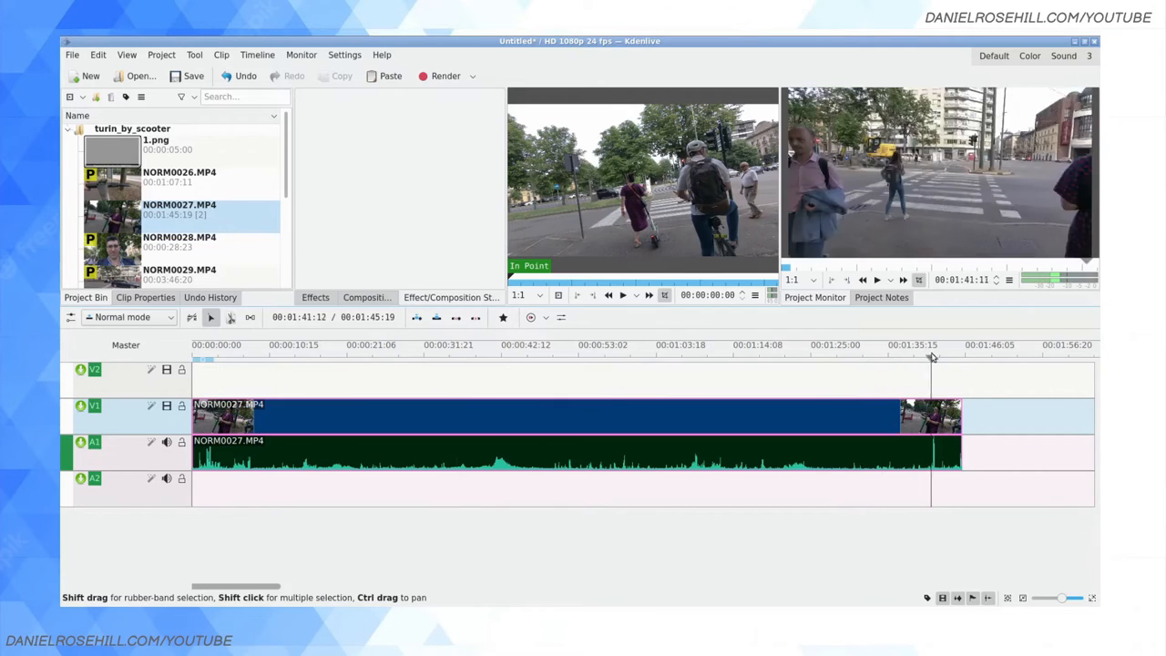
left_click(882, 355)
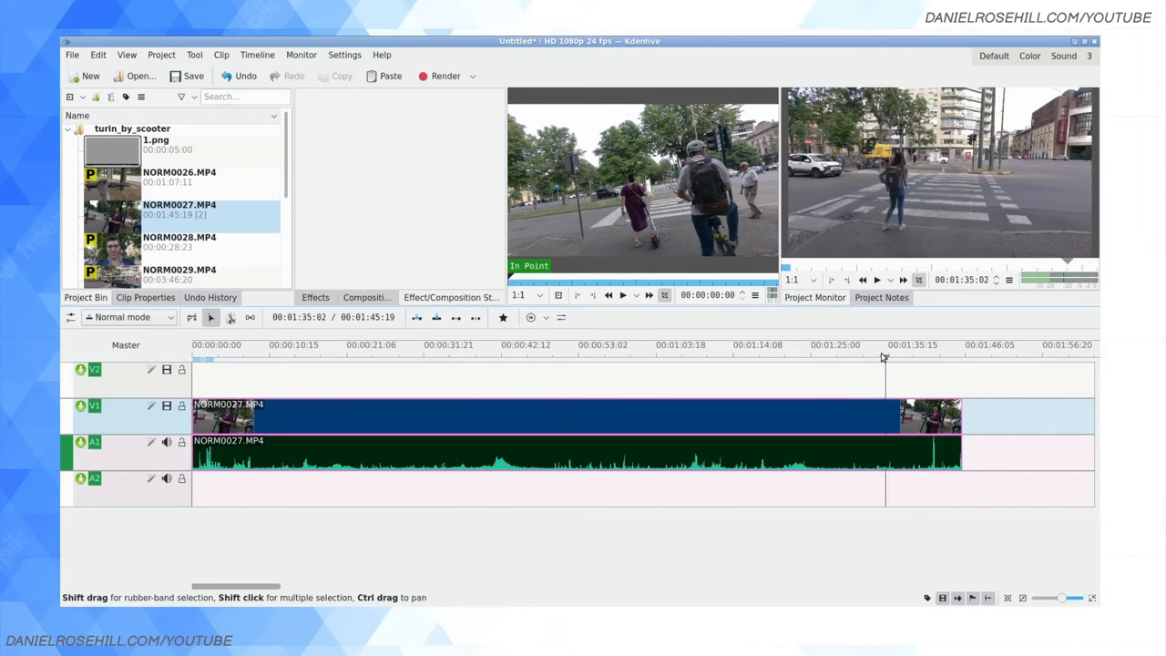
left_click(811, 355)
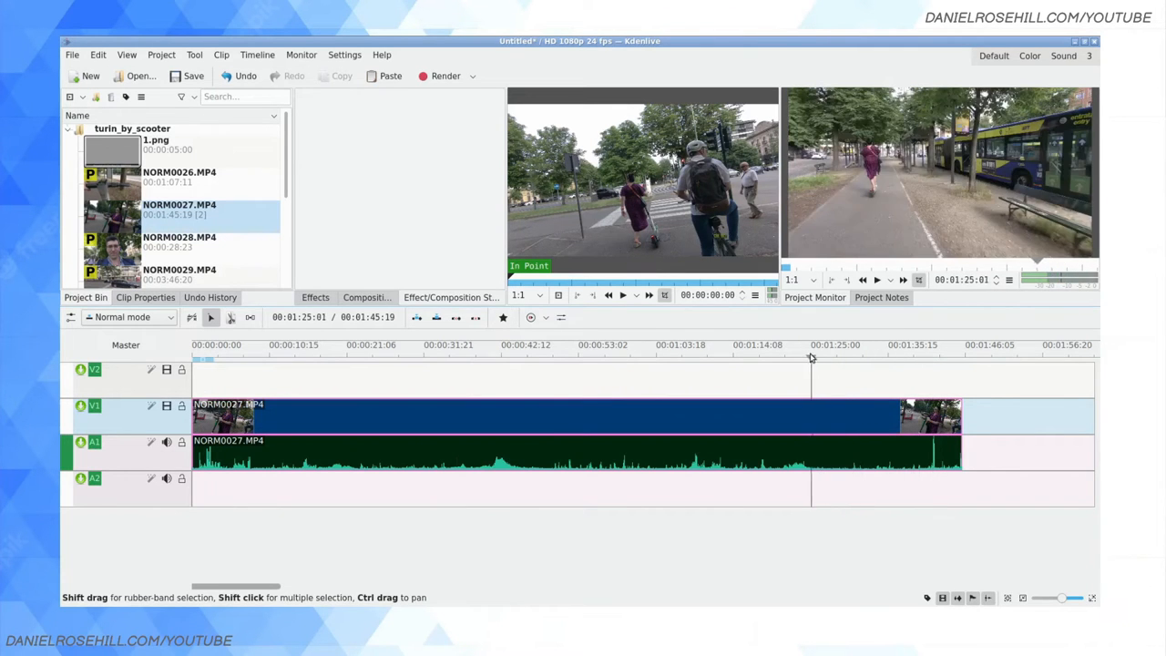
left_click(795, 354)
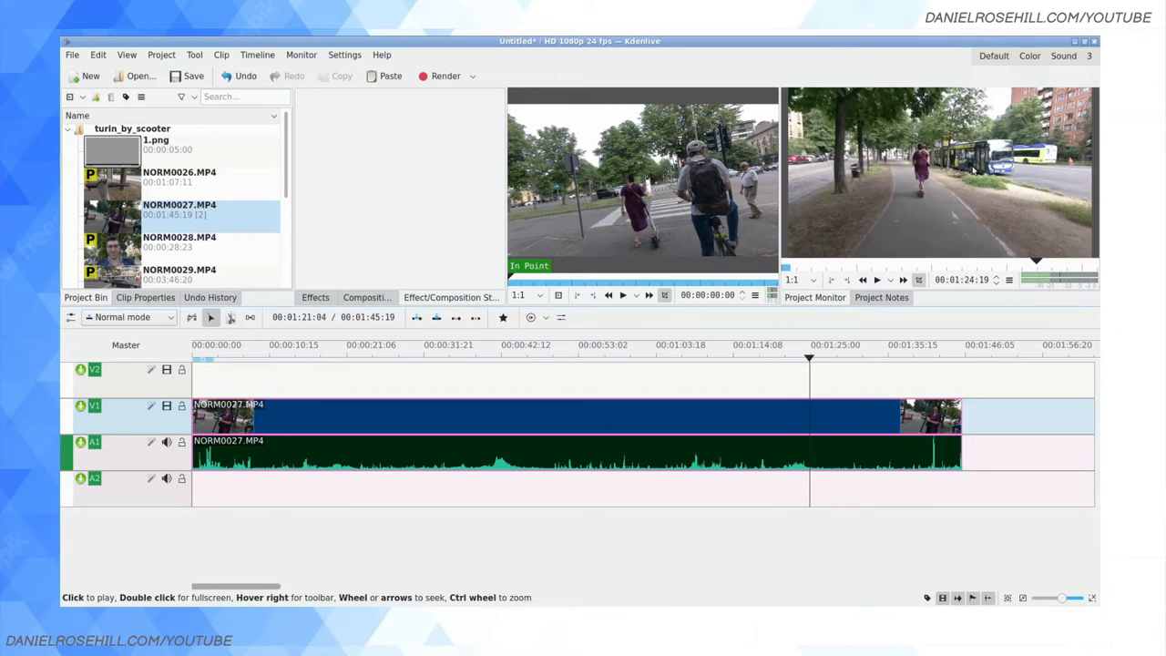
Step: Create the torino_scooter_thumbnail_options folder inside thumbnails while saving the current frame
right_click(938, 173)
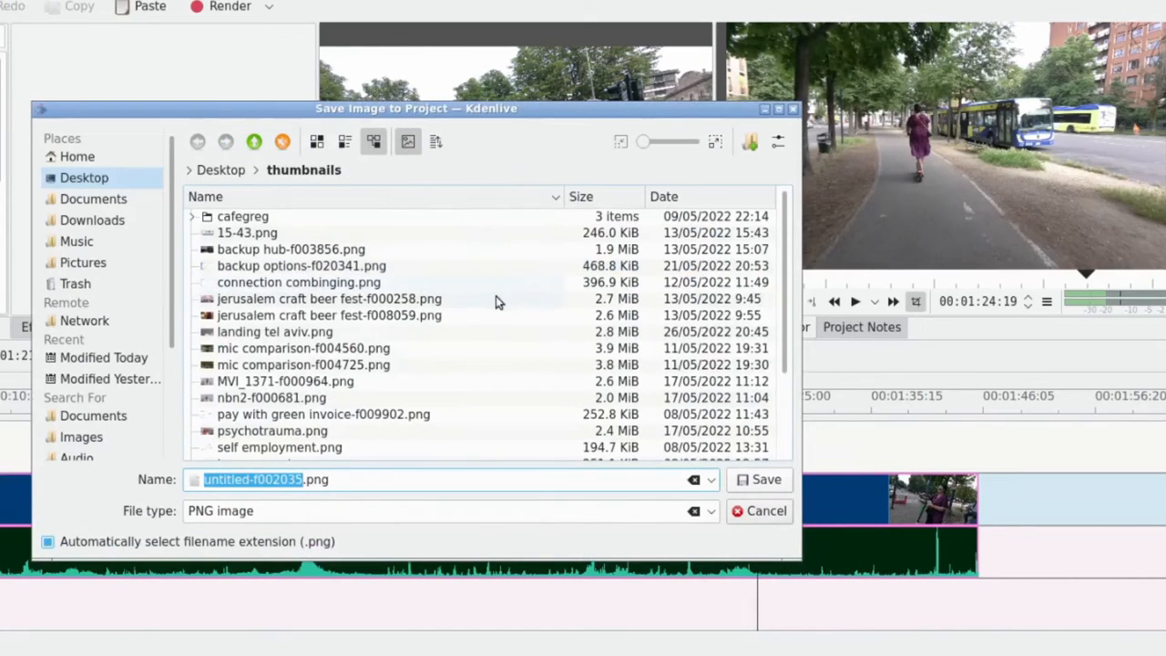
left_click(750, 141)
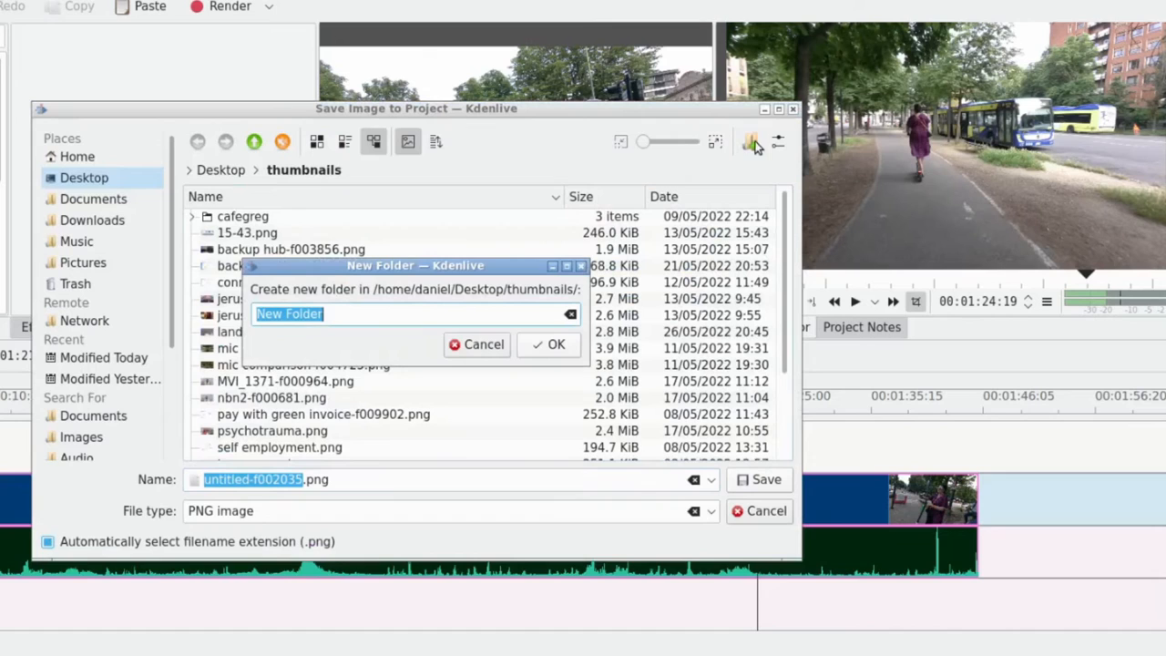
mouse_move(754, 145)
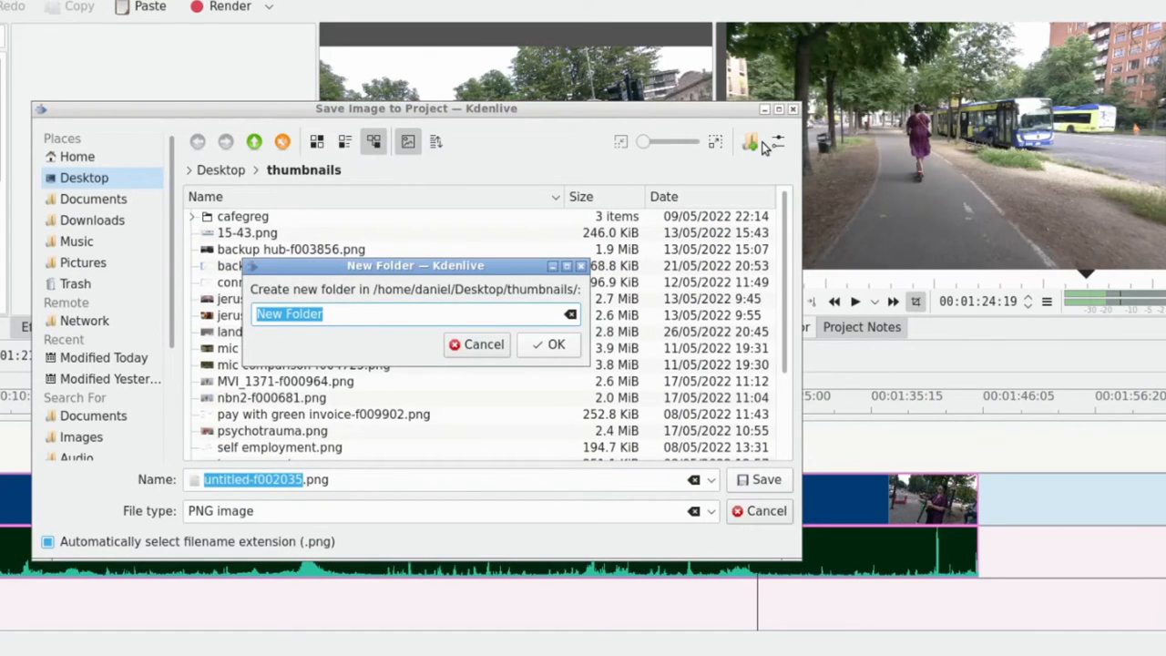
type("torino")
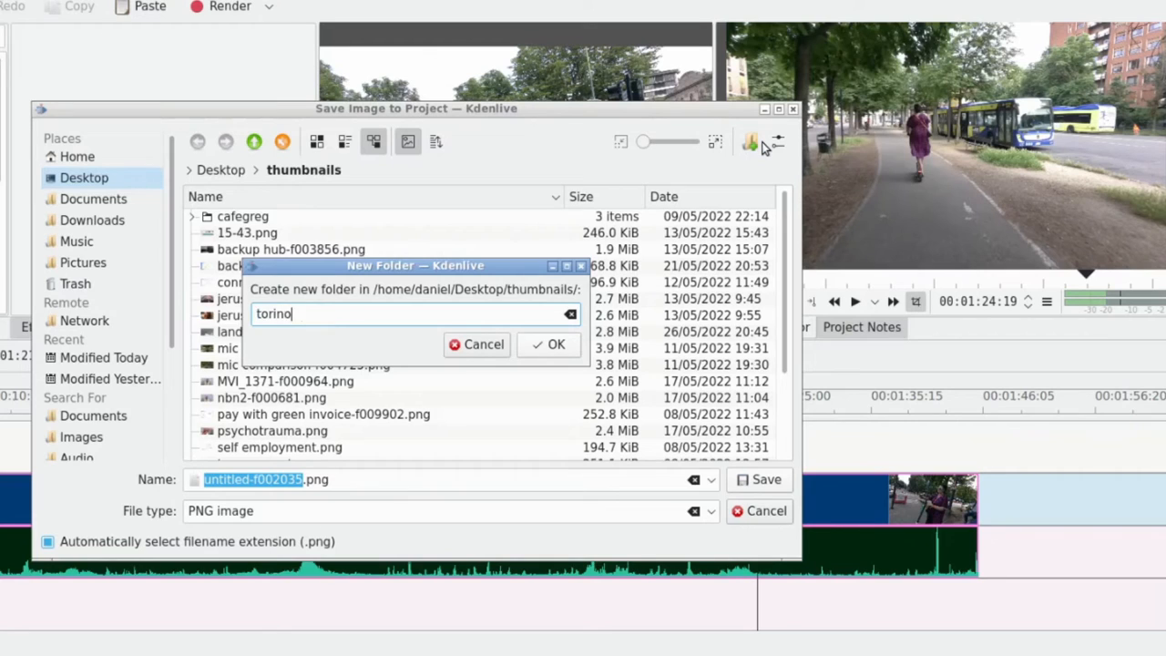
type("_scooter_thumbnail")
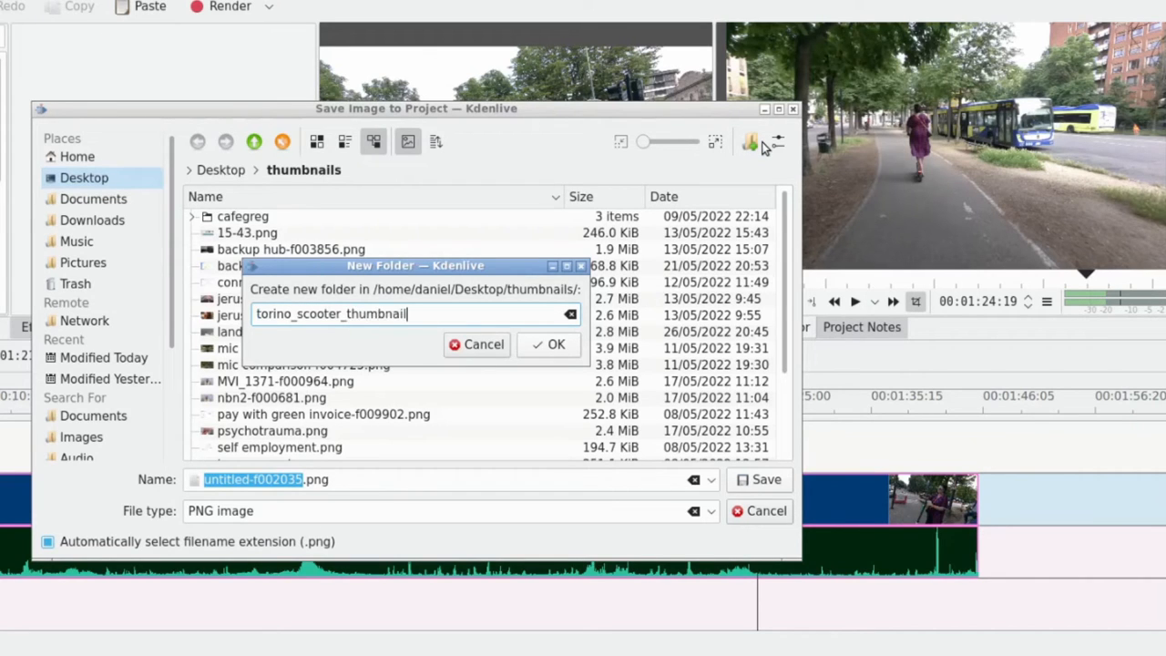
type("_options")
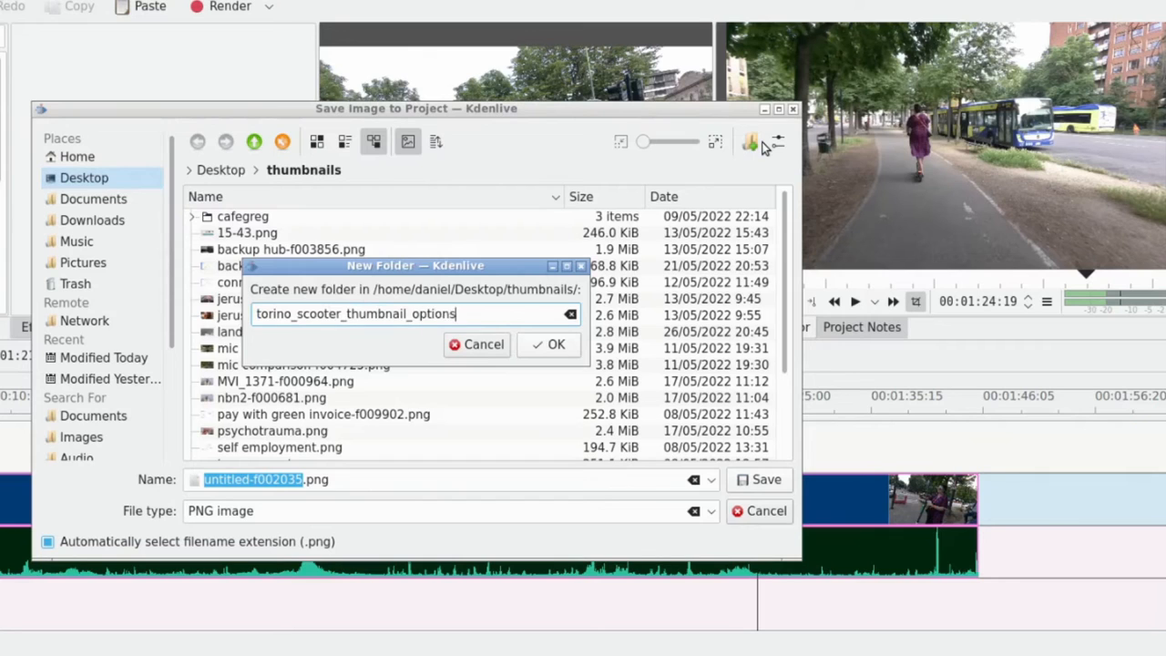
left_click(547, 344)
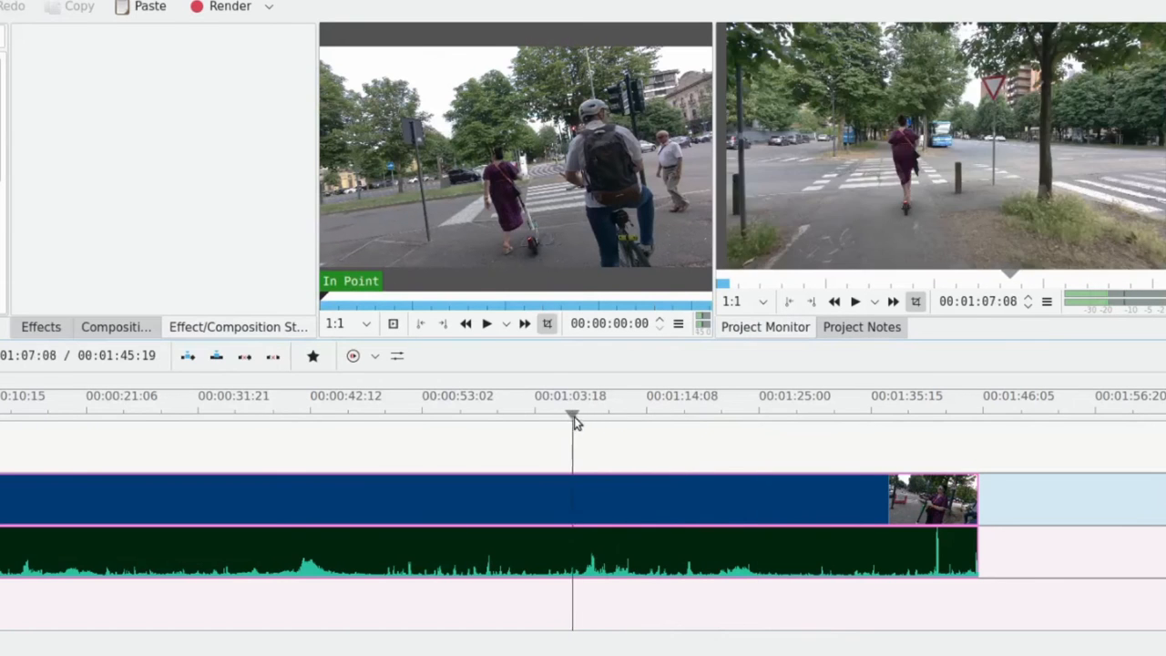
Step: Save an earlier ride frame and a bus-scene frame as PNGs in the thumbnail options folder
left_click_drag(572, 419, 635, 419)
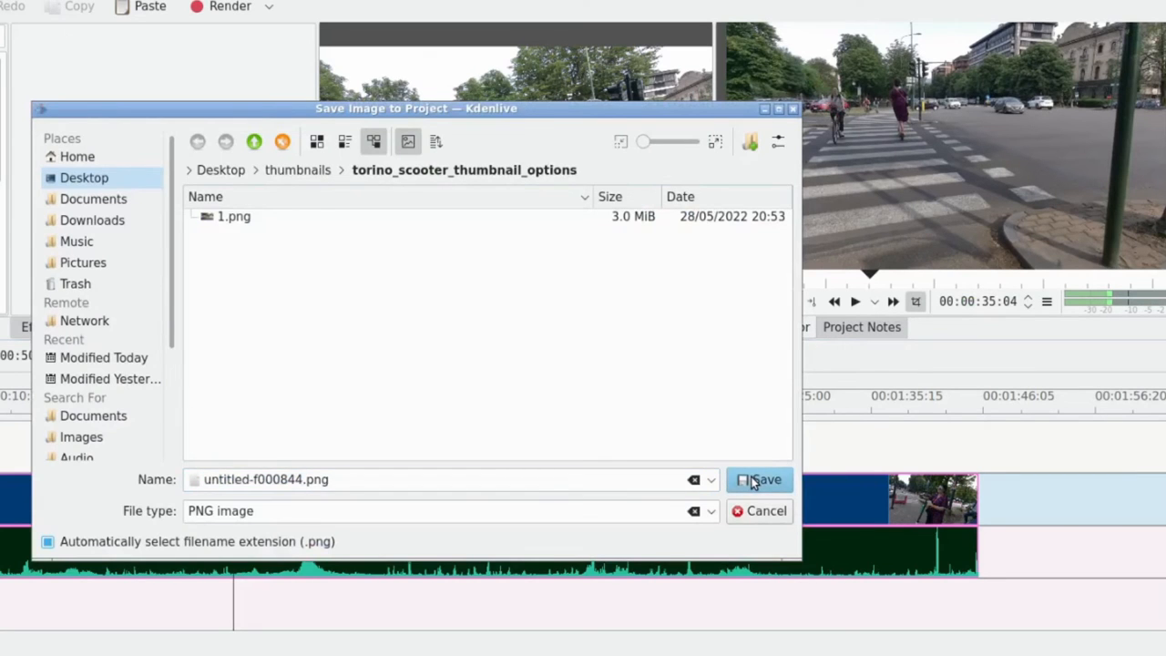
left_click(759, 479)
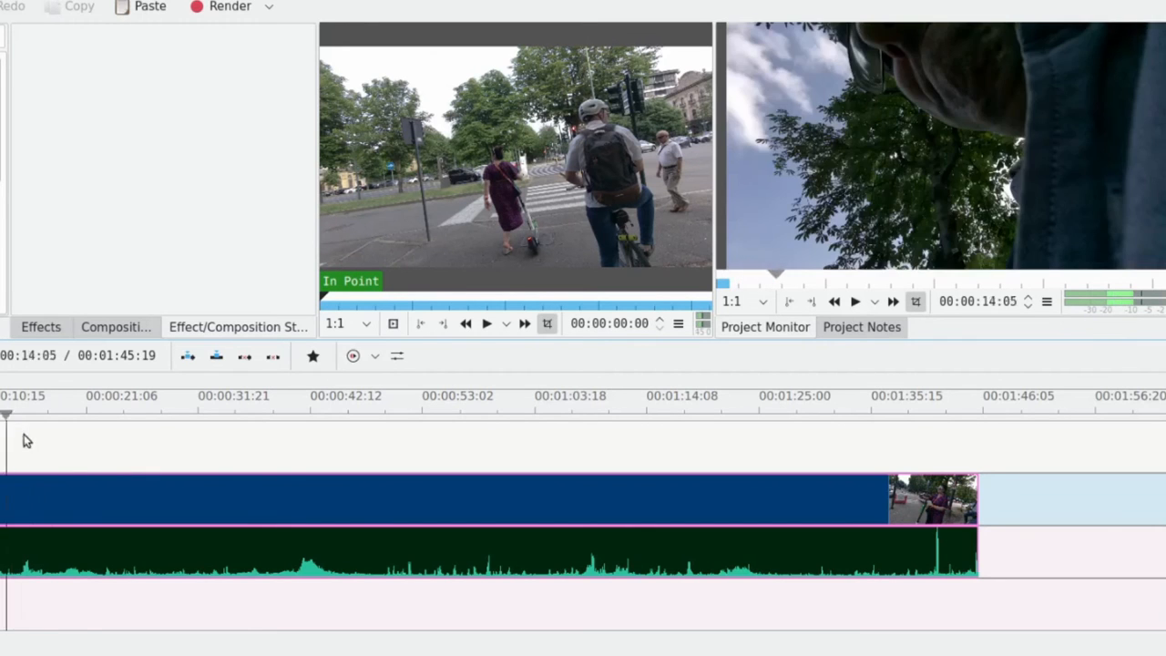
left_click(109, 414)
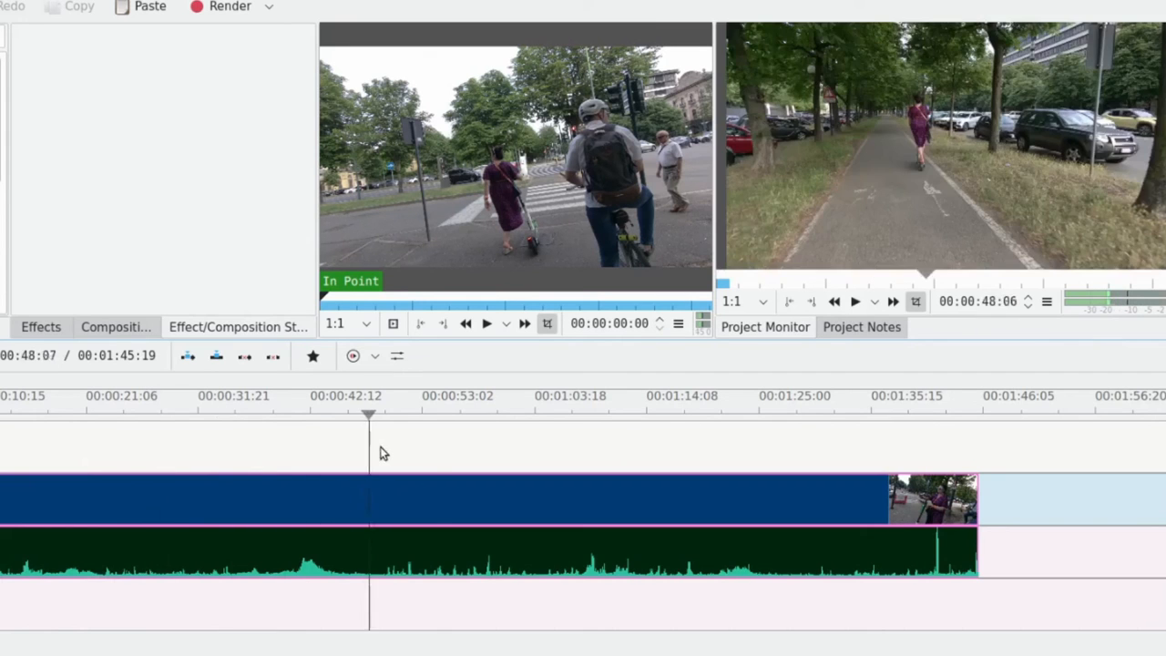
left_click(703, 395)
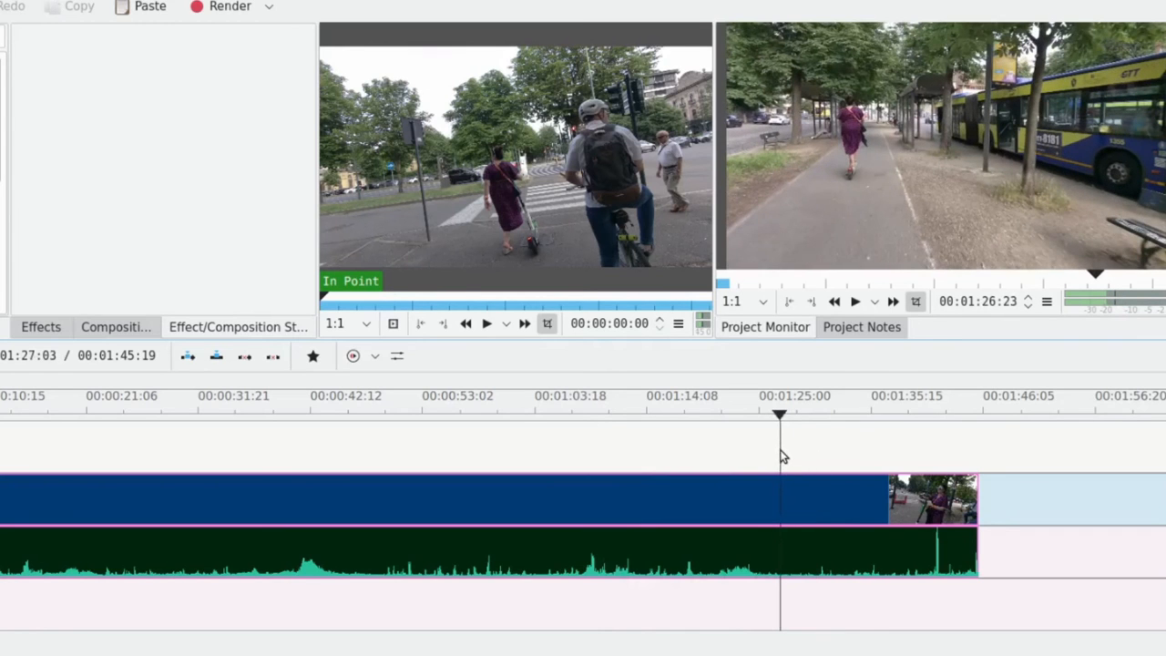
right_click(938, 183)
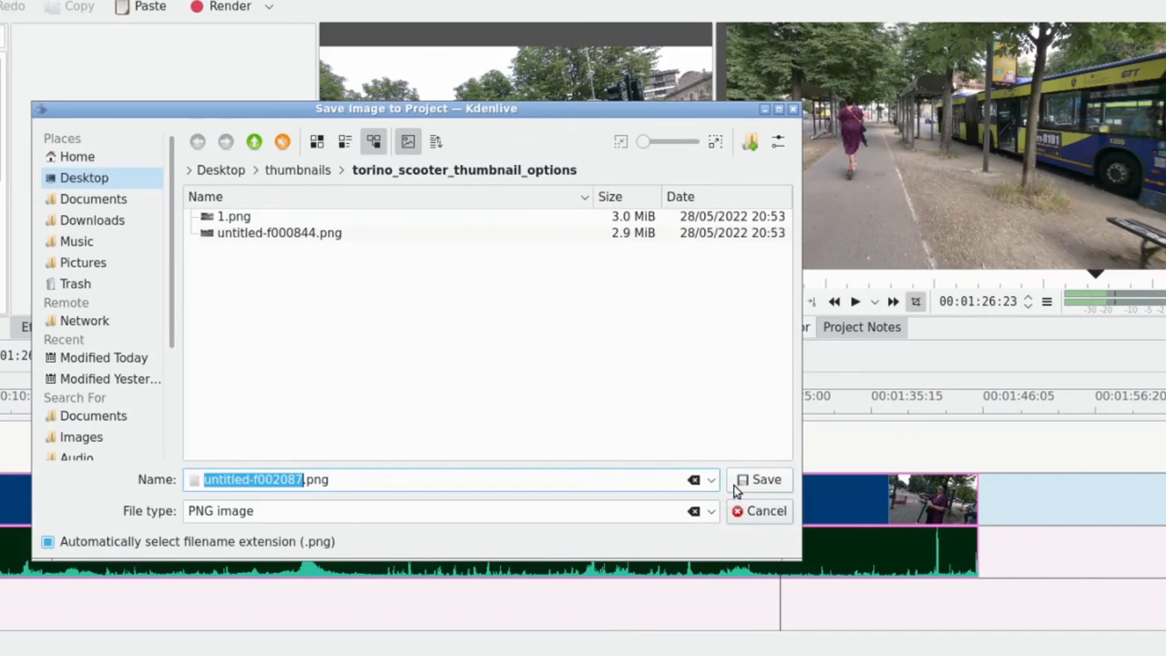
left_click(759, 479)
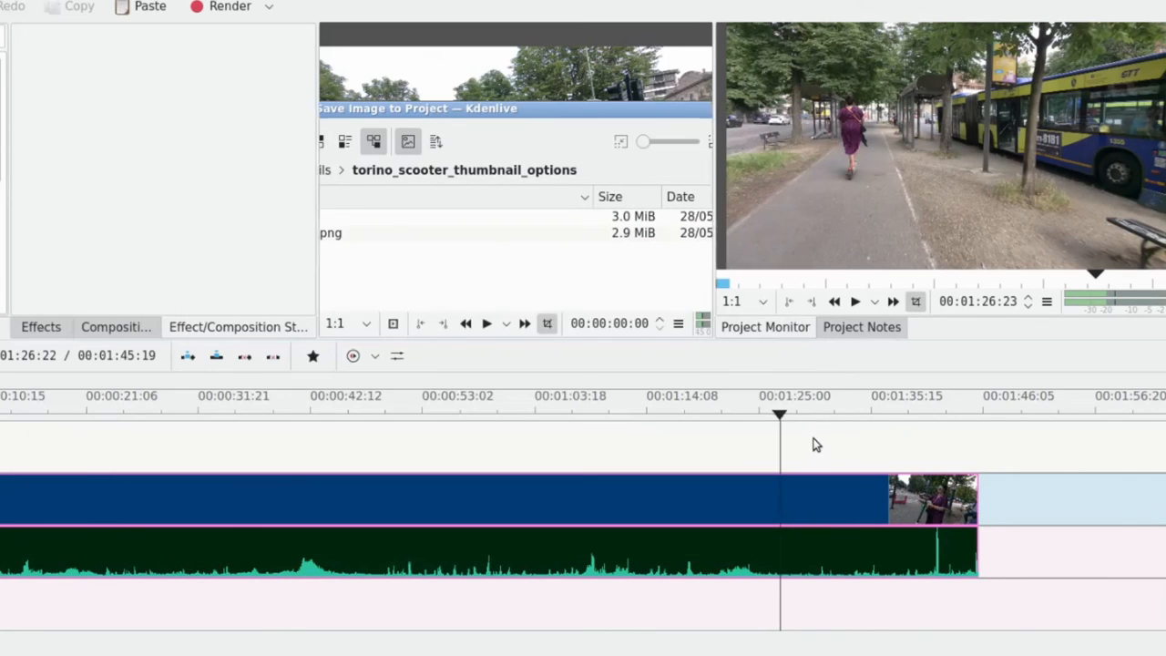
left_click(882, 416)
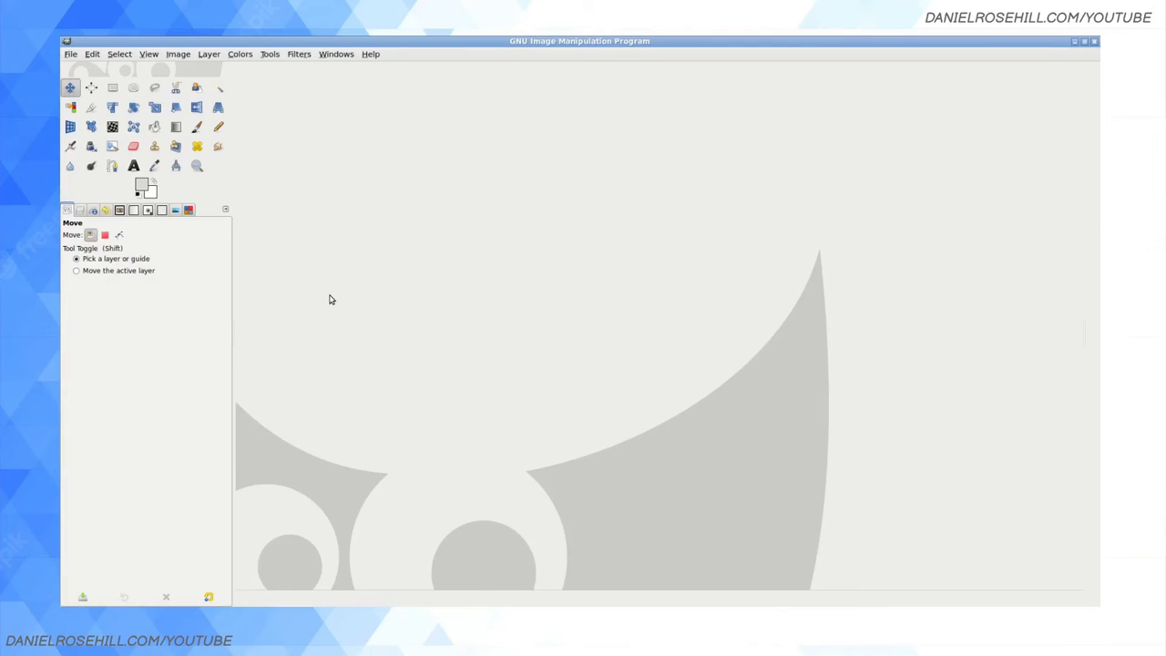
Step: Open the three PNGs from Desktop > thumbnails > torino_scooter_thumbnail_options in GIMP
left_click(70, 53)
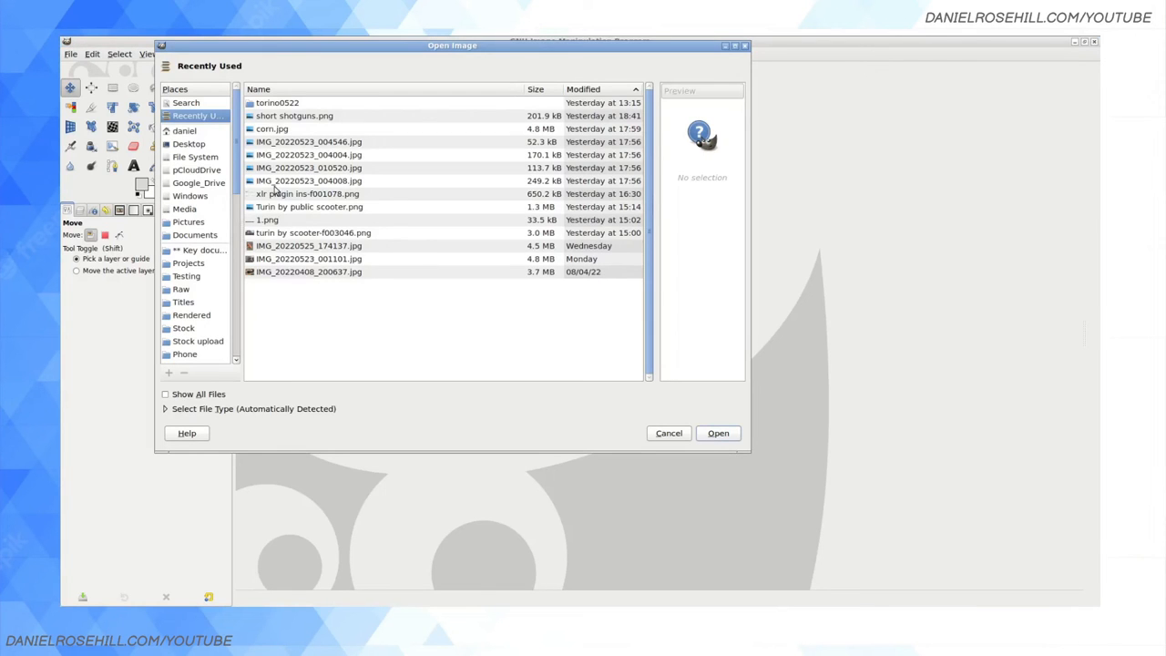
left_click(188, 143)
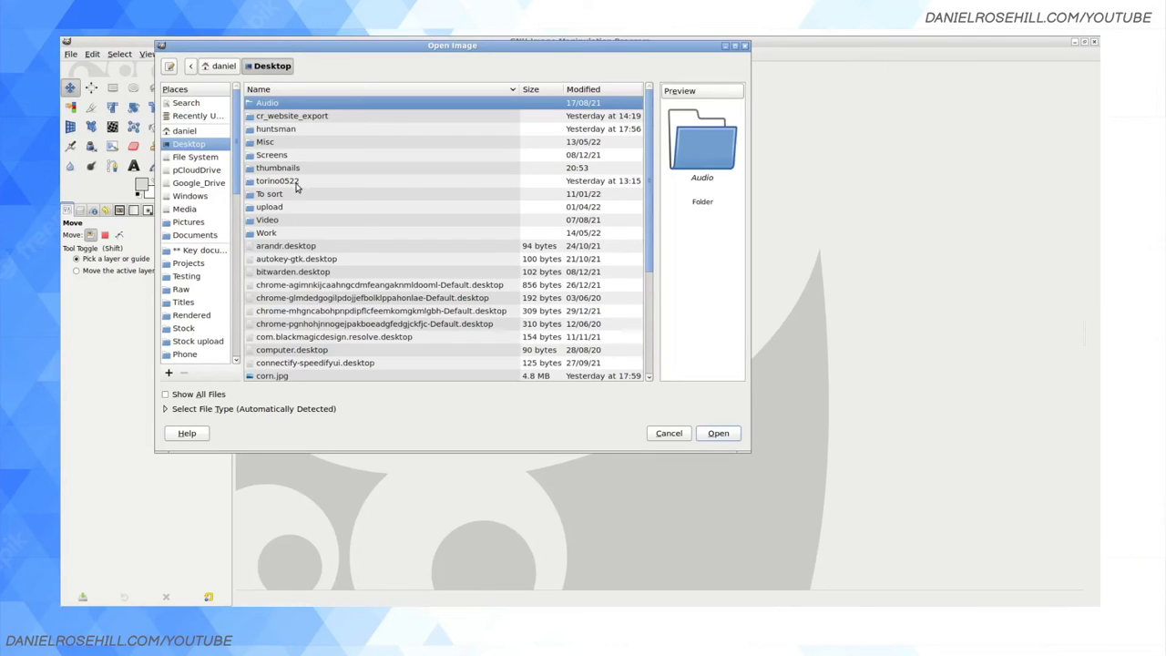
mouse_move(274, 182)
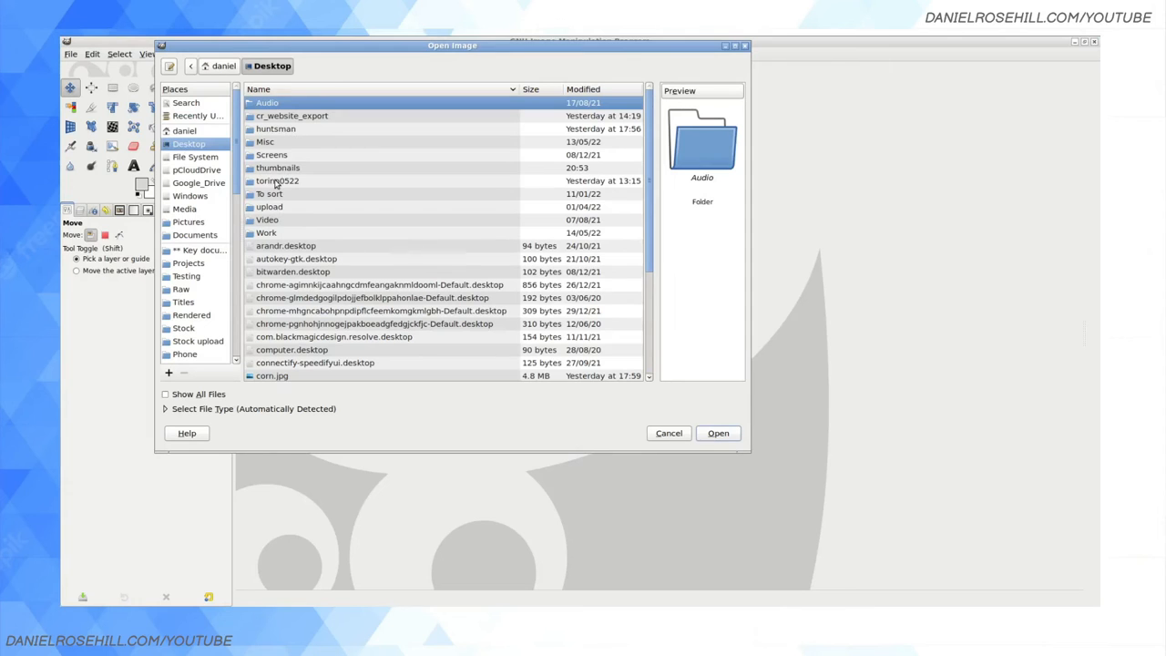
double_click(278, 167)
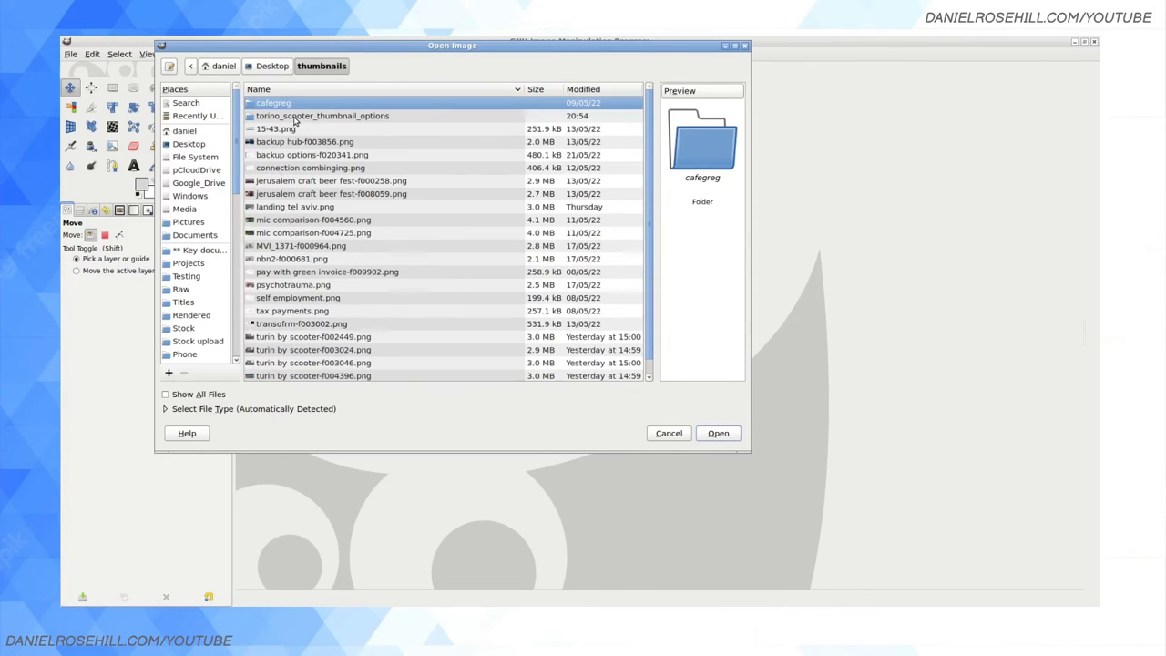
double_click(323, 116)
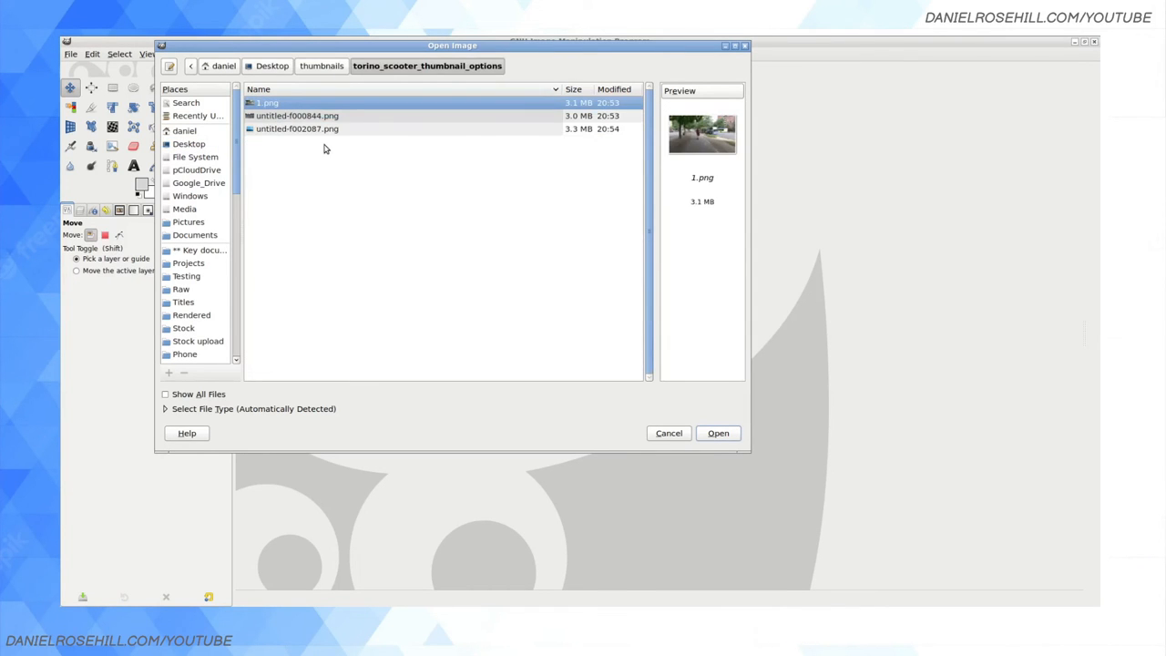
left_click(717, 433)
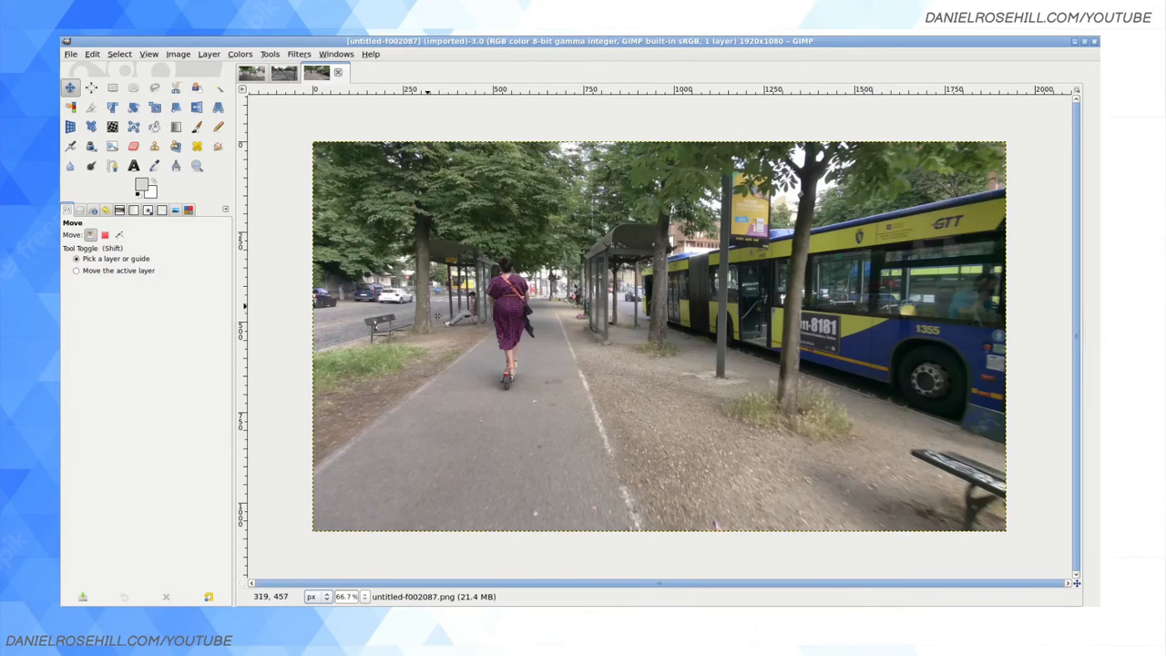
mouse_move(289, 98)
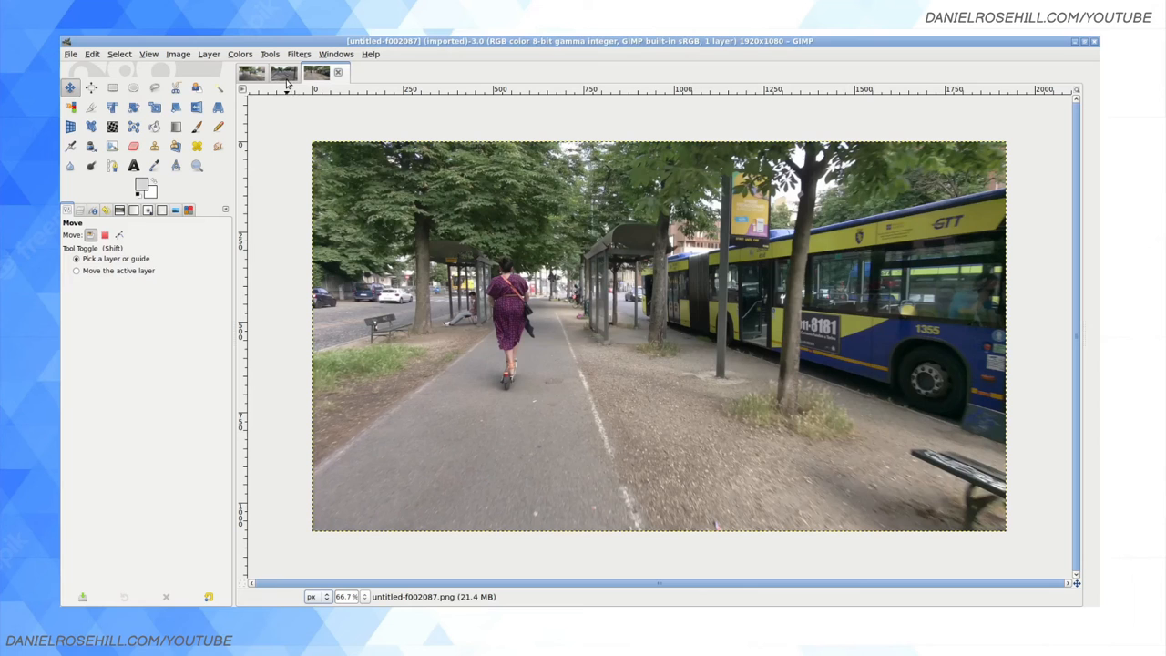
mouse_move(287, 103)
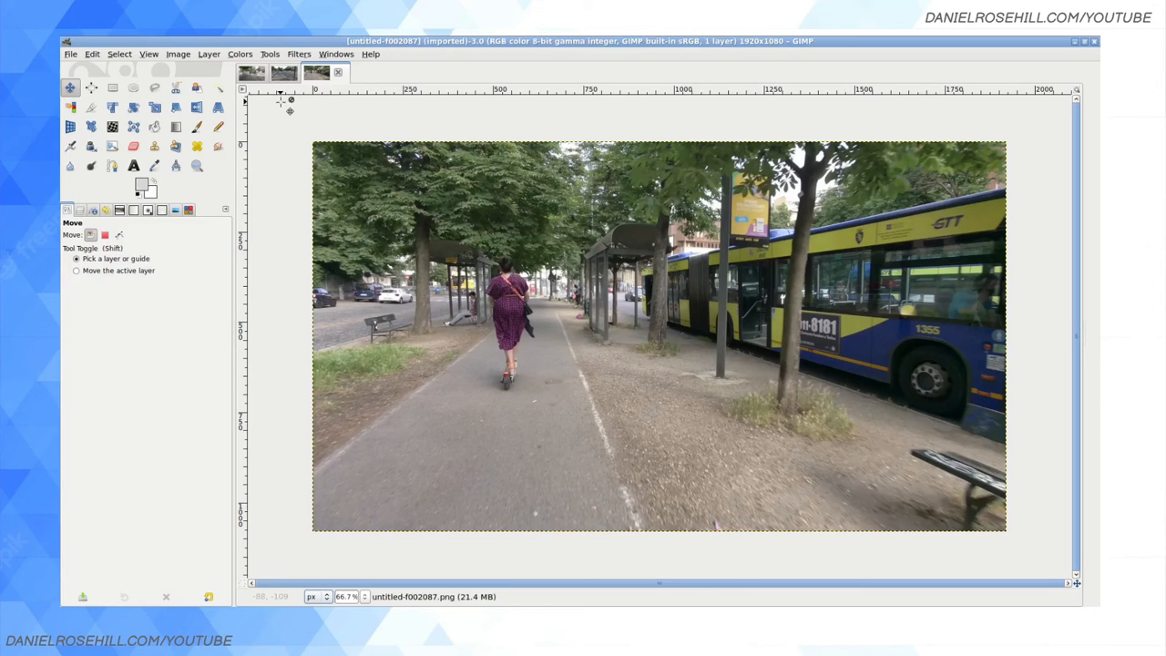
left_click(283, 72)
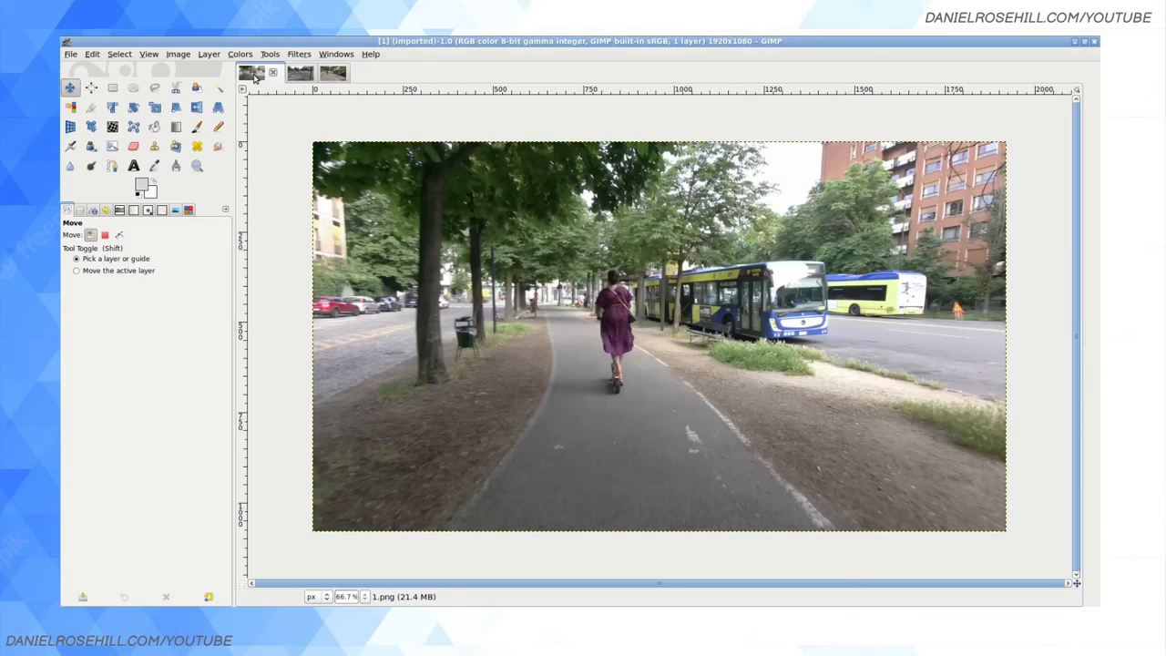
mouse_move(697, 75)
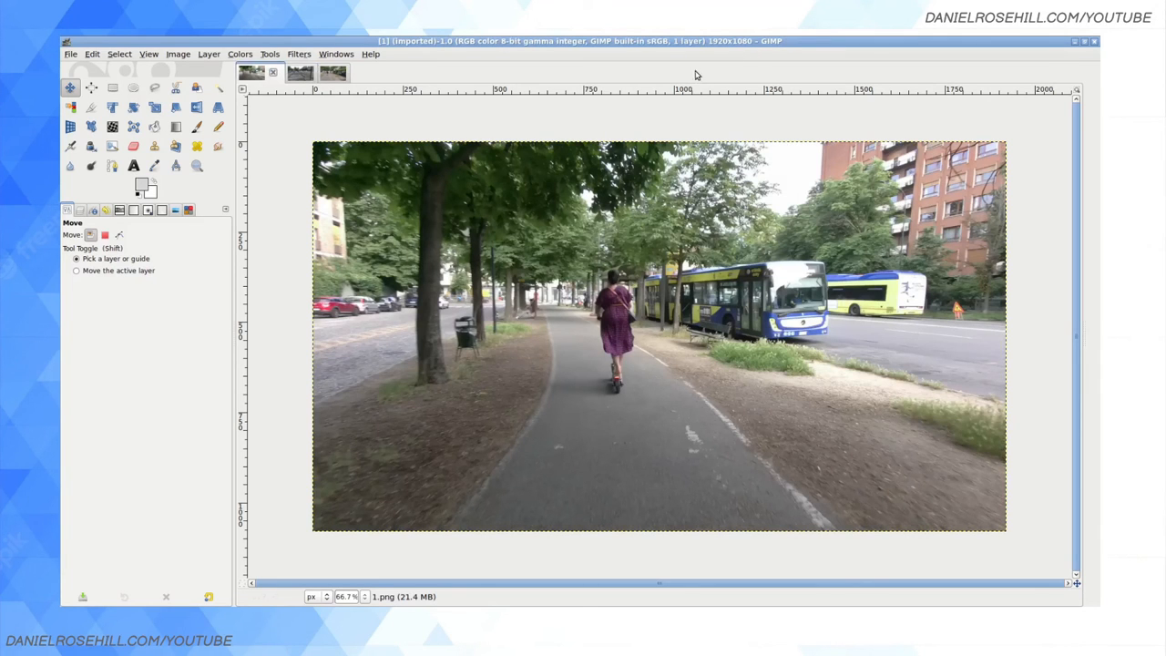
left_click(316, 72)
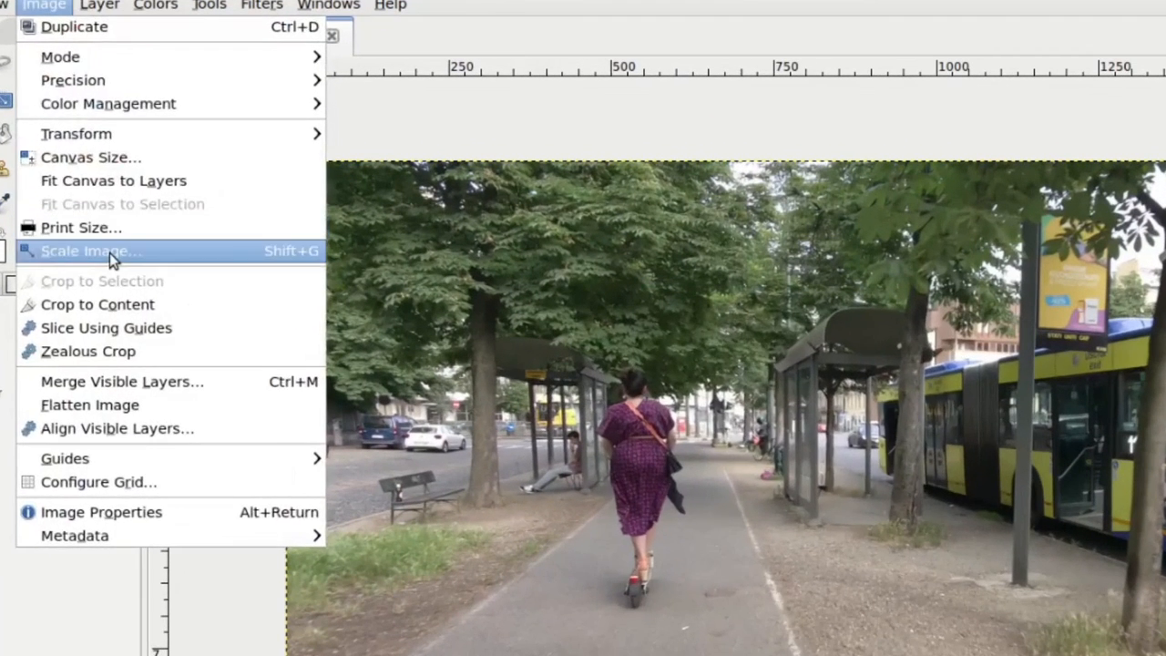
Step: Use Scale Image to resize the bus frame to width 1280 and height 720 px
left_click(91, 250)
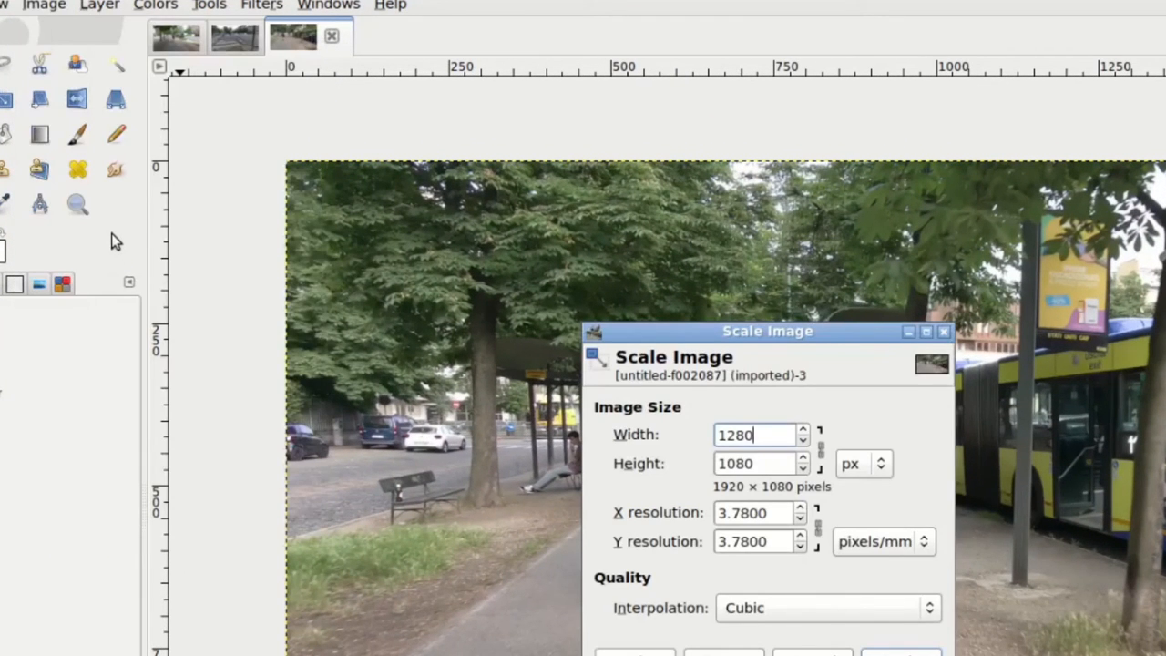
type("720")
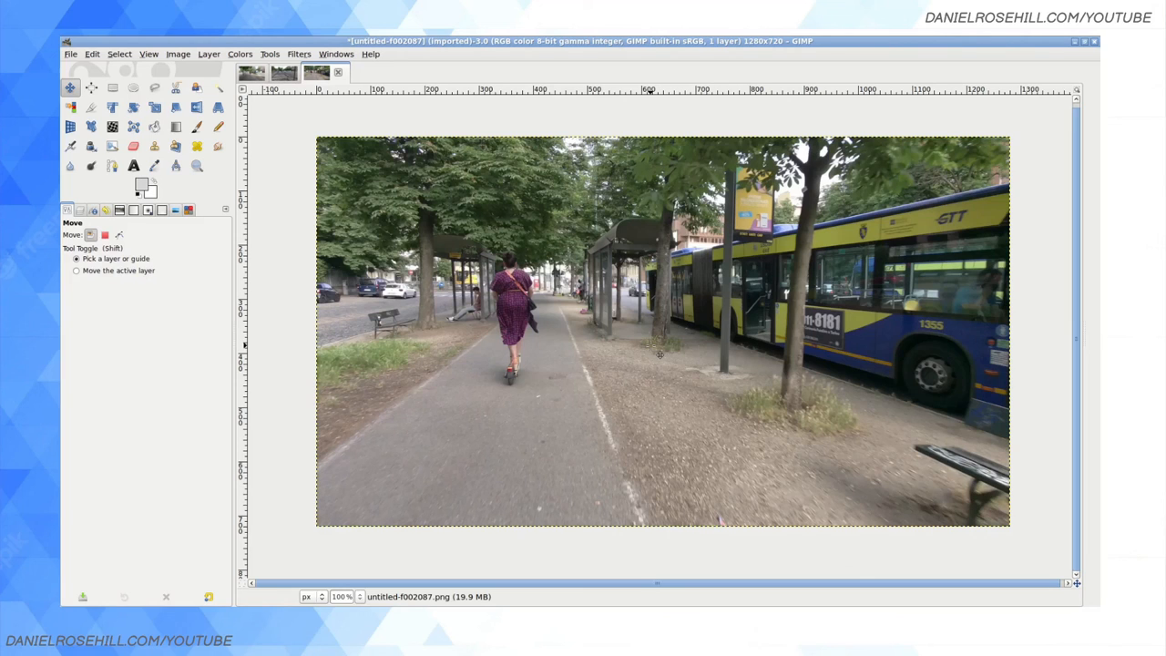
mouse_move(660, 354)
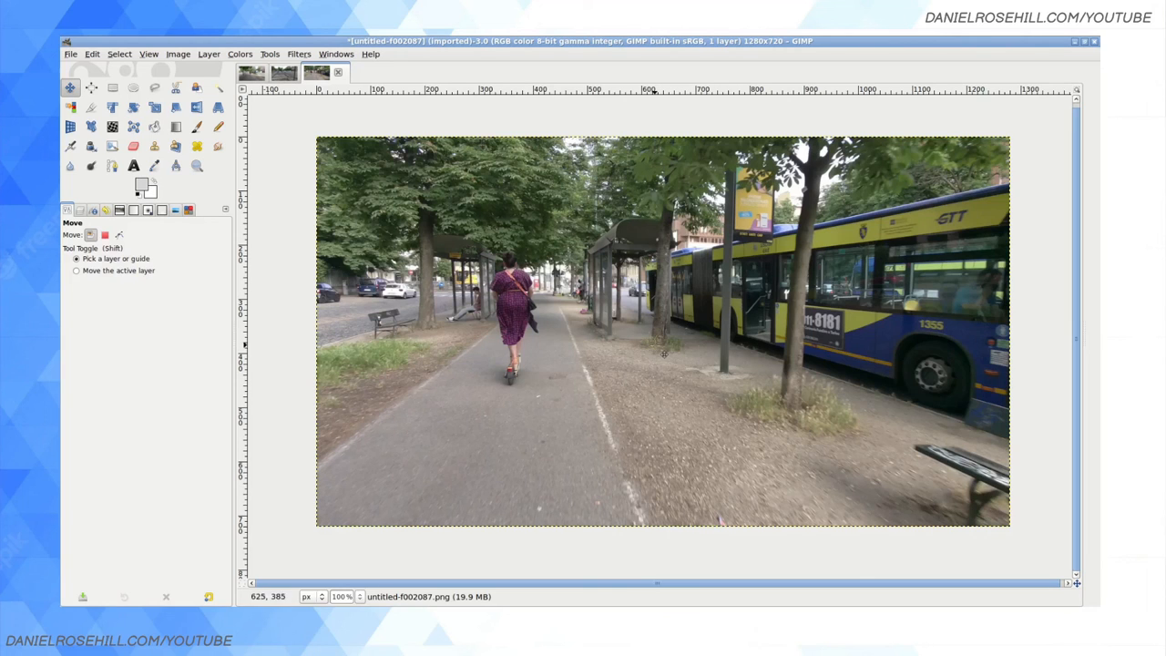